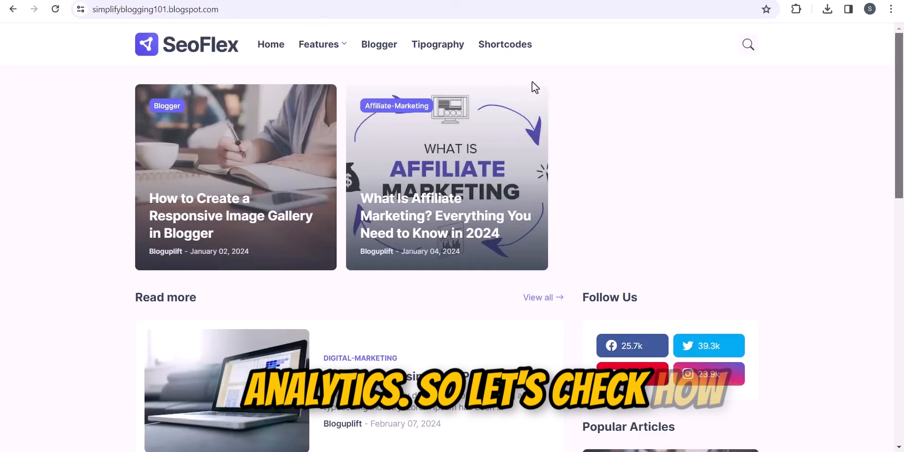
pyautogui.moveTo(716, 147)
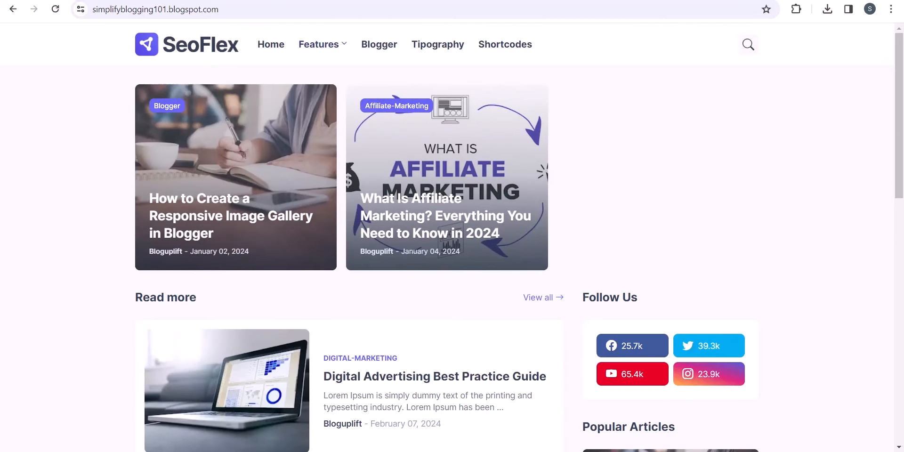
# Review Blogger Stats: 3 posts, 27 all-time views, no data for the last 7 days.
pyautogui.click(52, 185)
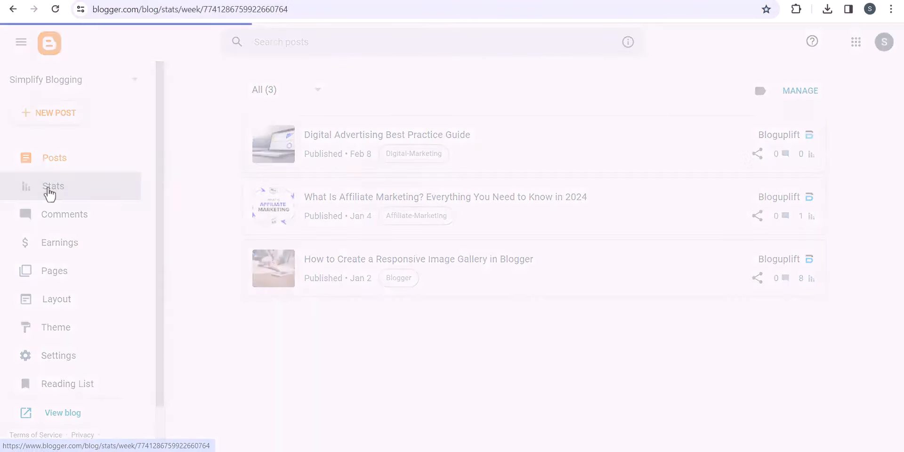
pyautogui.click(52, 186)
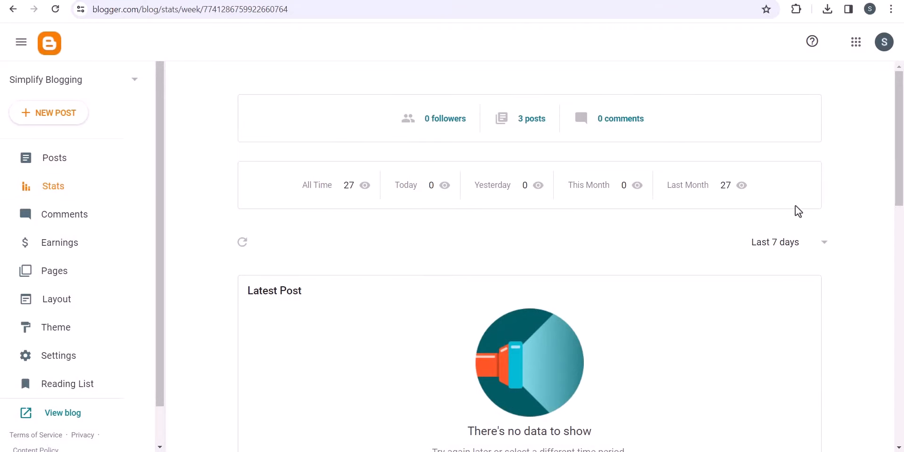
pyautogui.scroll(-3)
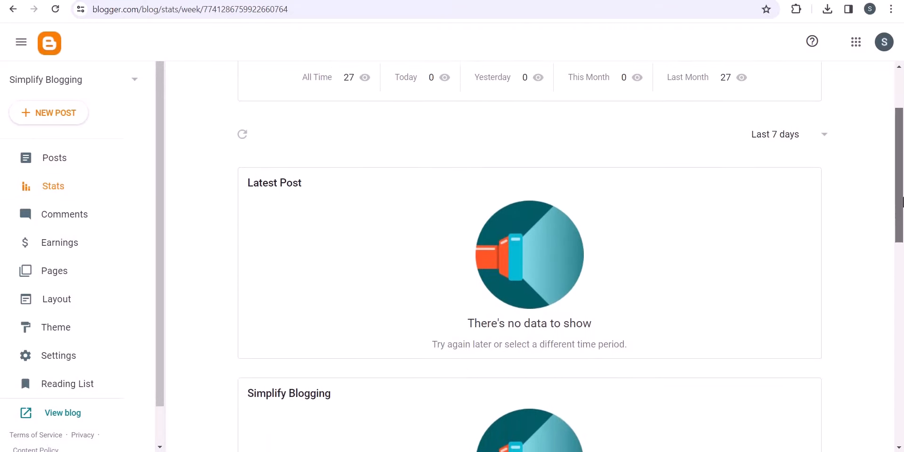
pyautogui.scroll(3)
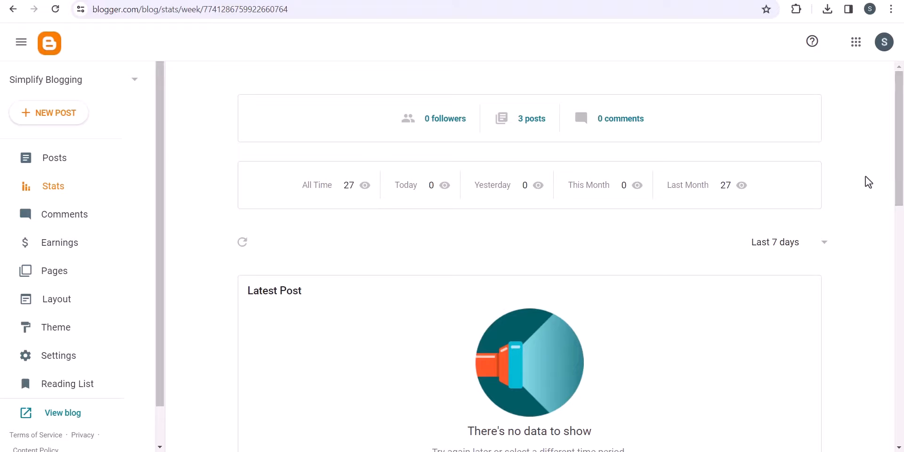
pyautogui.moveTo(124, 234)
pyautogui.write('google')
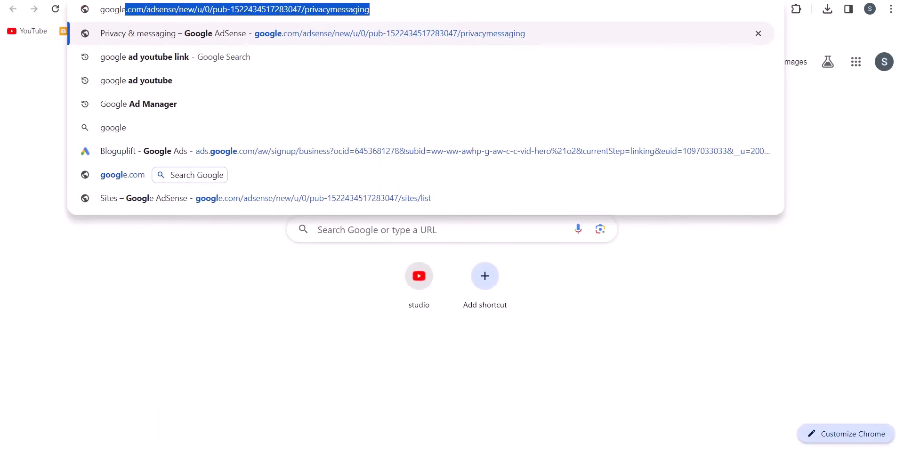
# Search for google analytics and open the 'Analytics Tools & Solutions for Your Business' result.
pyautogui.press('Return')
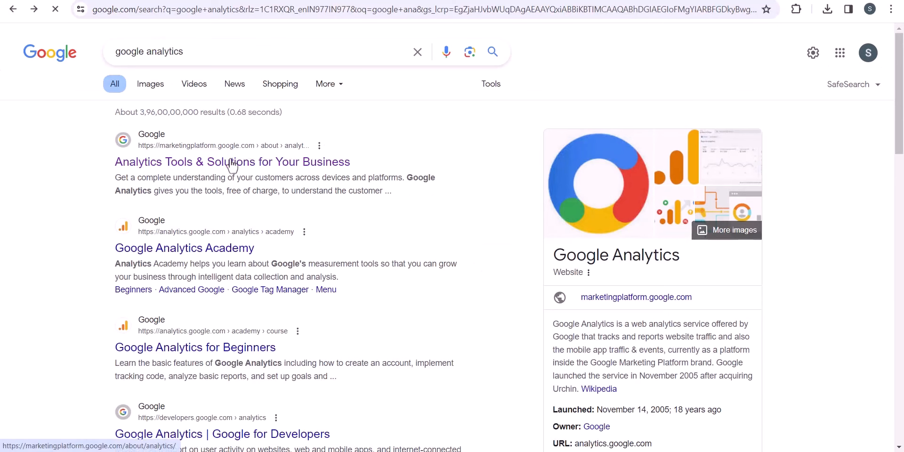
pyautogui.click(232, 161)
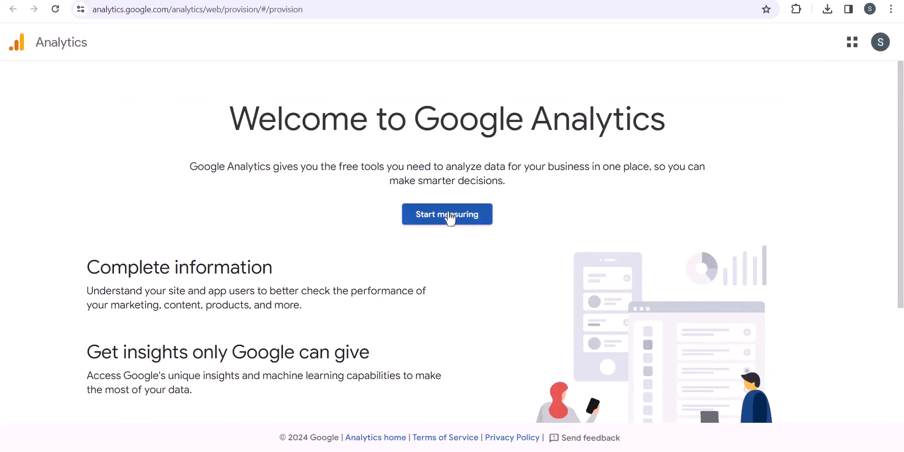
# Start measuring, name the account 'Sim' and proceed past the data sharing settings.
pyautogui.click(446, 213)
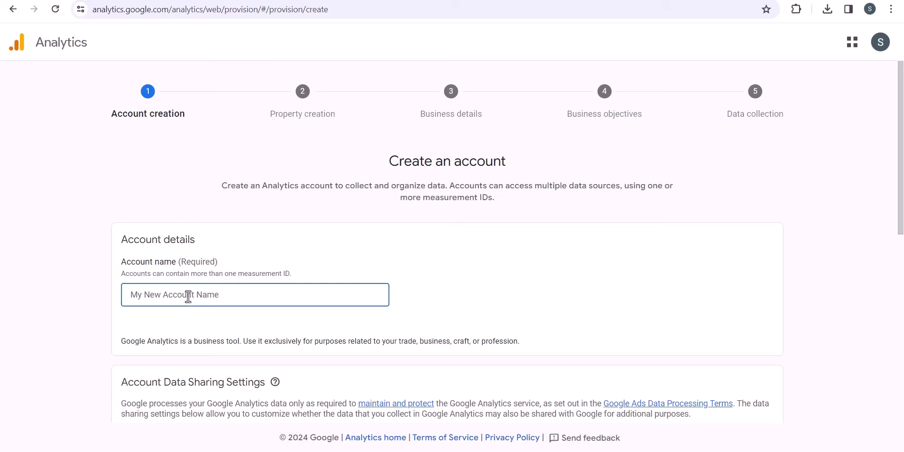
pyautogui.write('Sim')
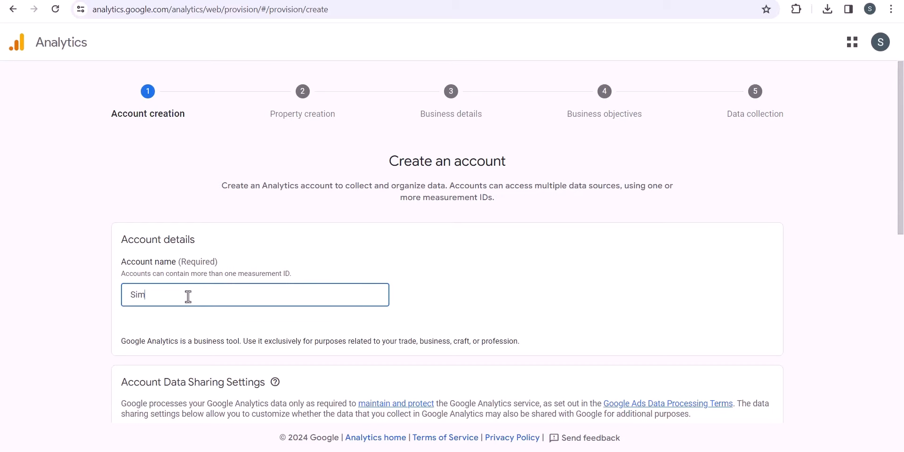
pyautogui.scroll(-3)
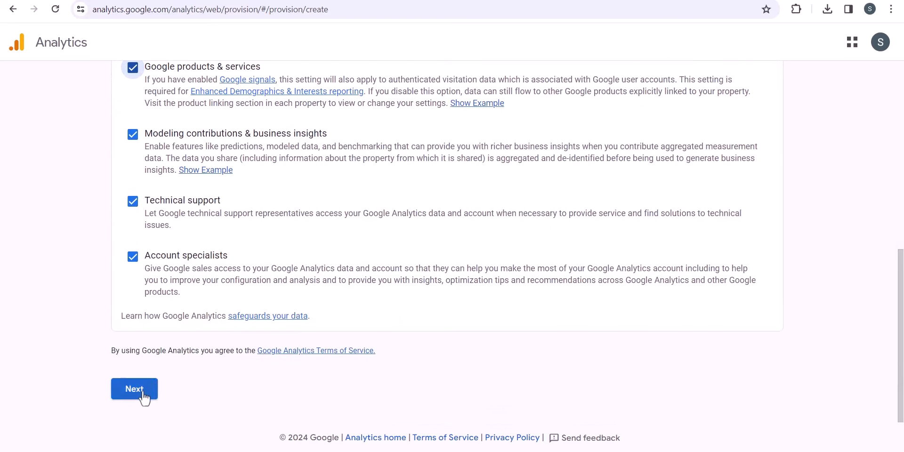
pyautogui.click(133, 389)
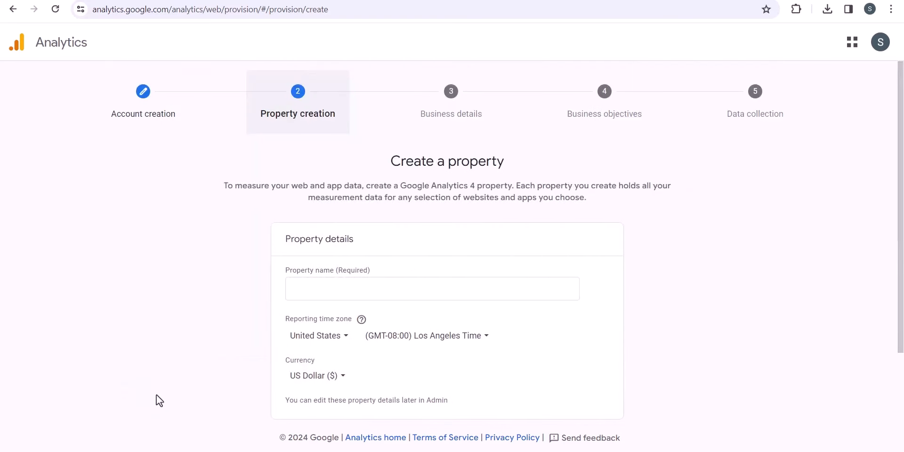
# Name the property 'Simplify Blogging' and set the reporting time zone to India.
pyautogui.click(432, 288)
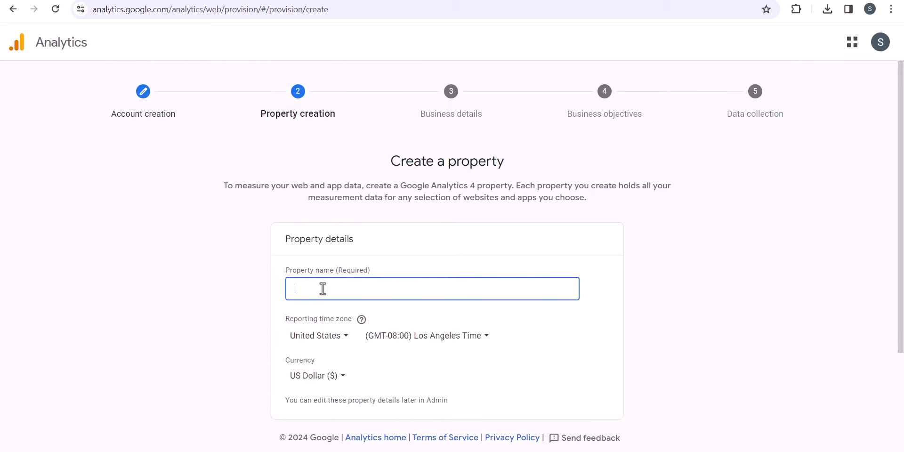
pyautogui.write('S')
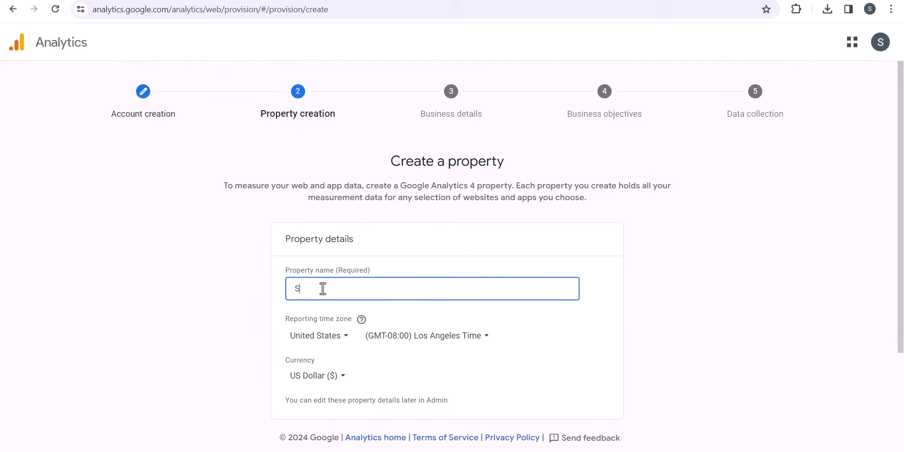
pyautogui.write('Simplify Blogging')
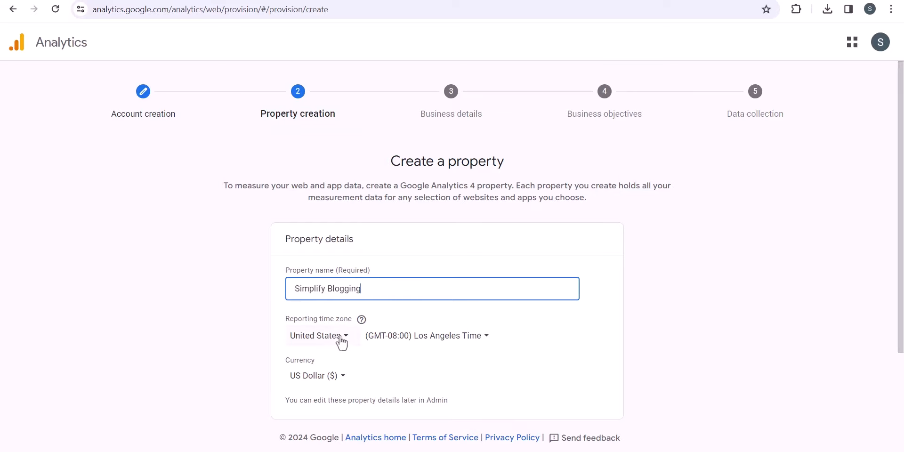
pyautogui.click(319, 336)
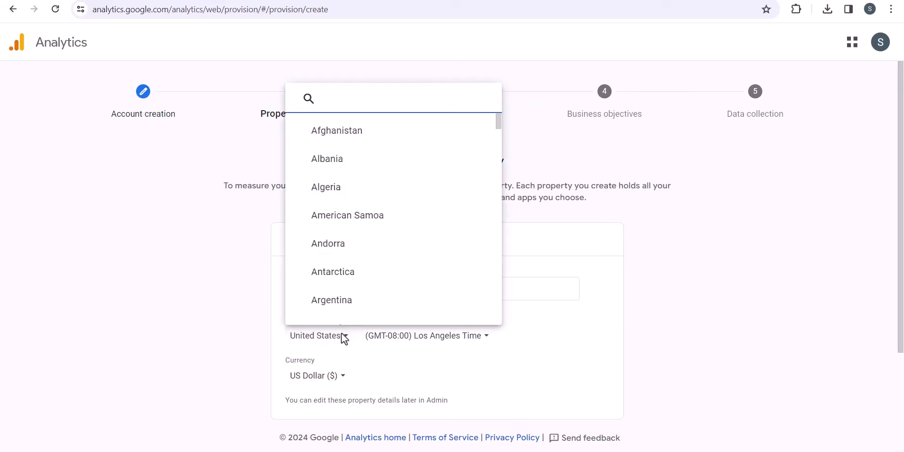
pyautogui.write('indi')
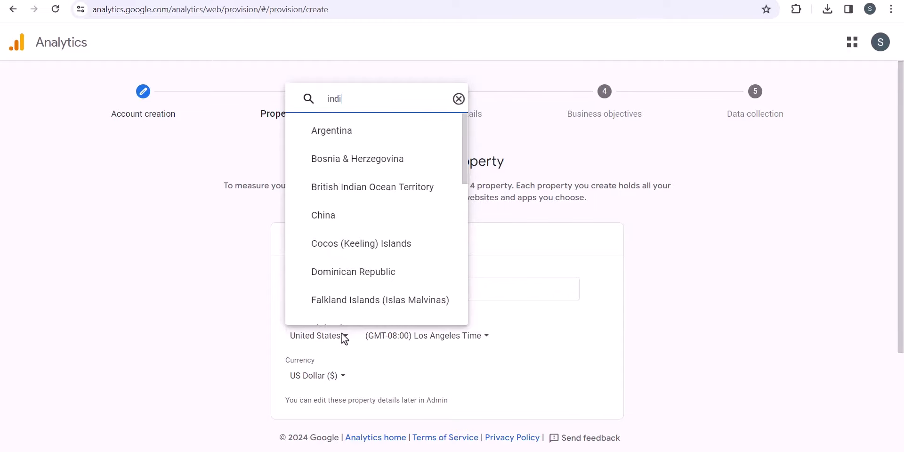
pyautogui.click(346, 329)
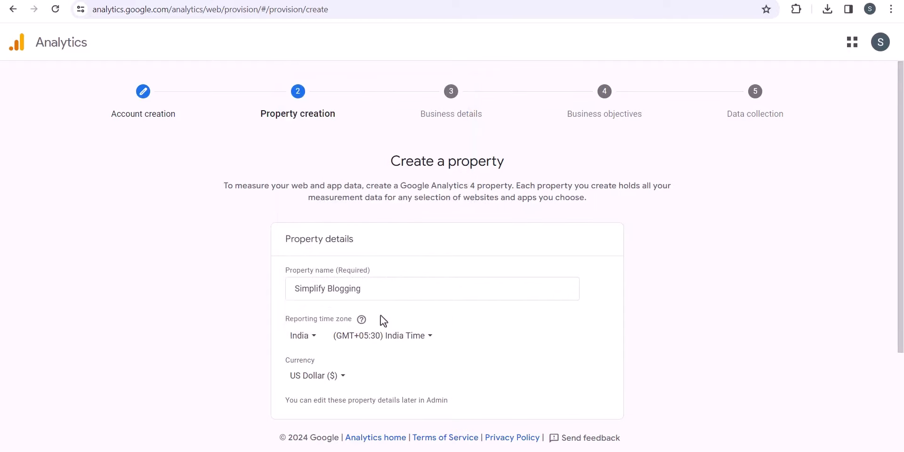
pyautogui.moveTo(317, 375)
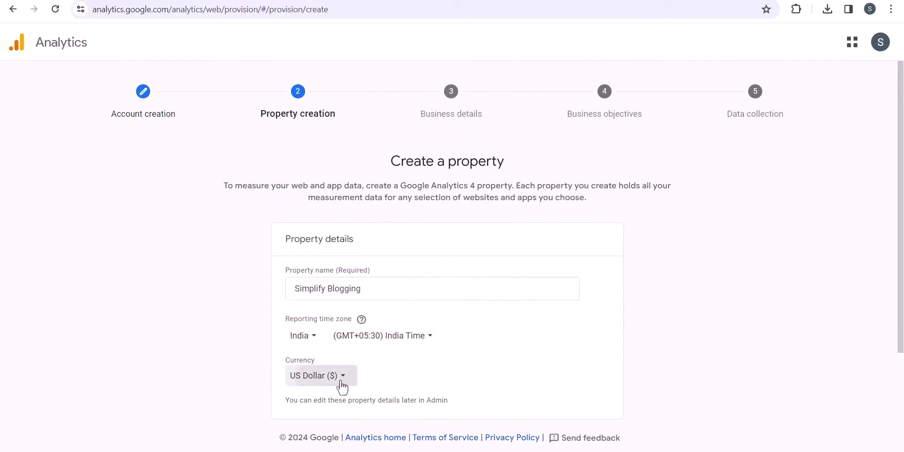
# Set the property currency to Indian Rupee (INR) and continue.
pyautogui.click(317, 375)
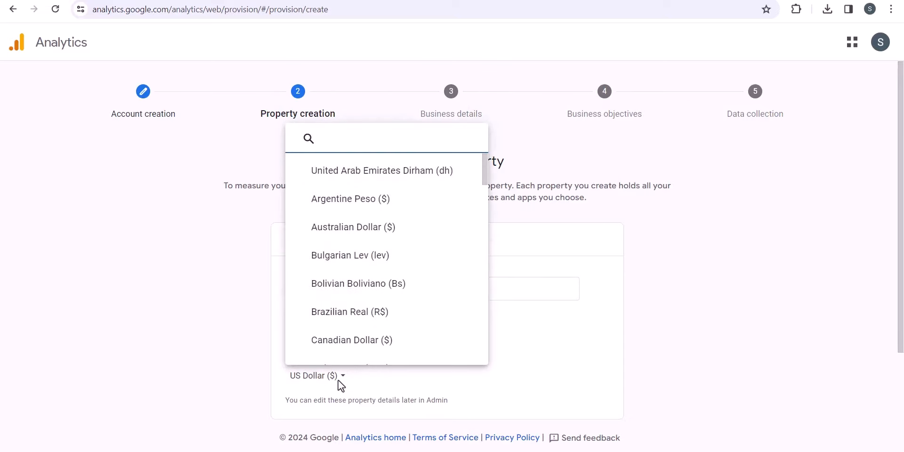
pyautogui.write('inr')
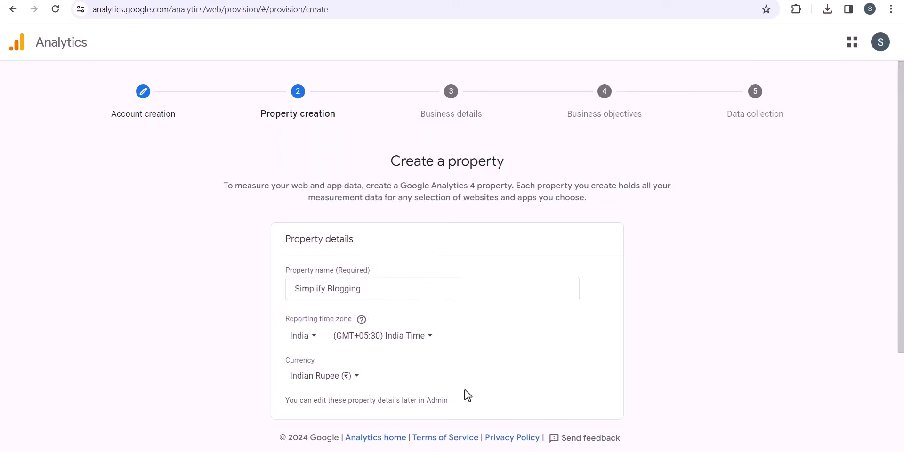
pyautogui.scroll(-3)
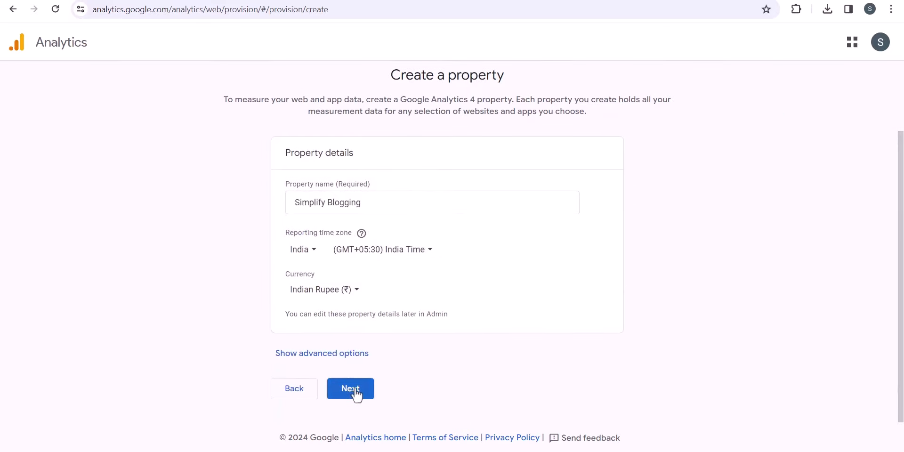
pyautogui.click(349, 388)
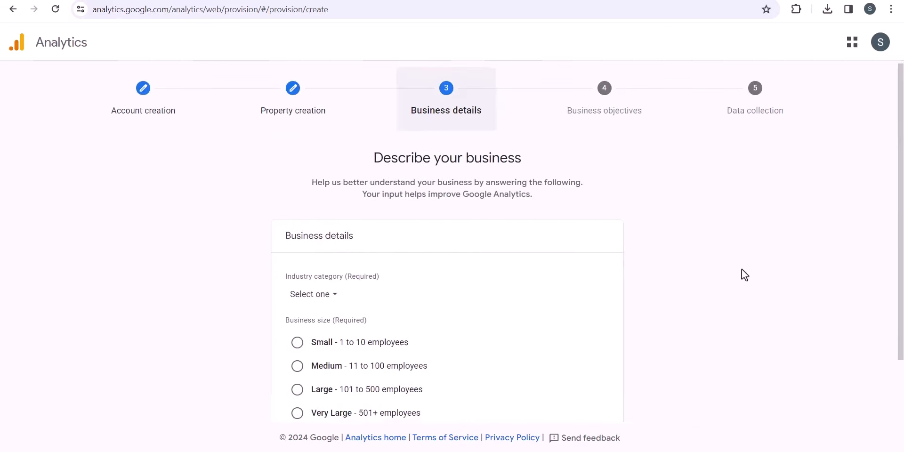
# Set business size to Small and industry category to Internet & Telecom.
pyautogui.scroll(-3)
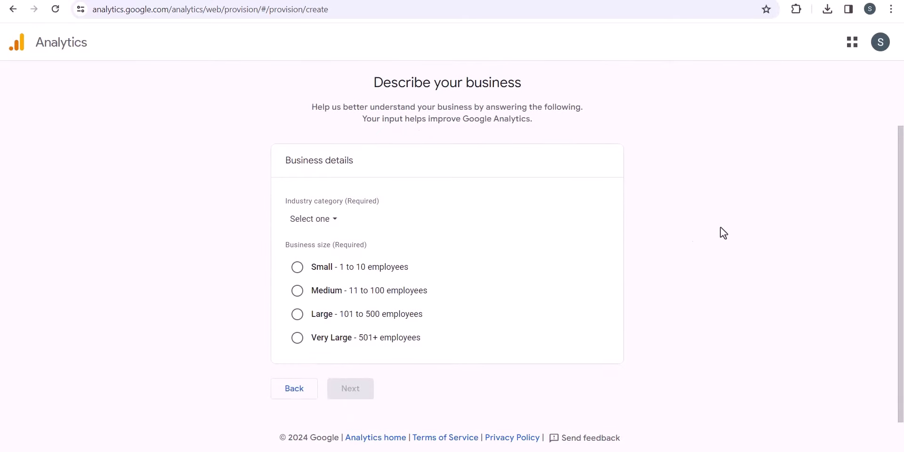
pyautogui.click(297, 266)
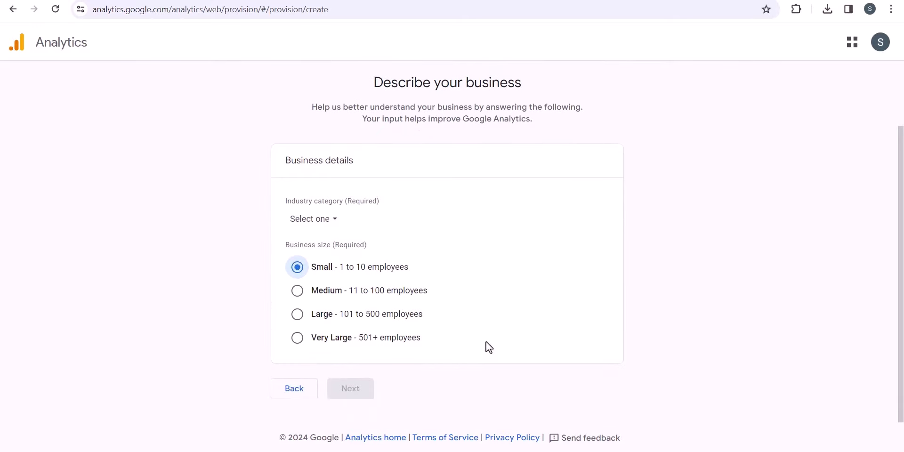
pyautogui.click(313, 218)
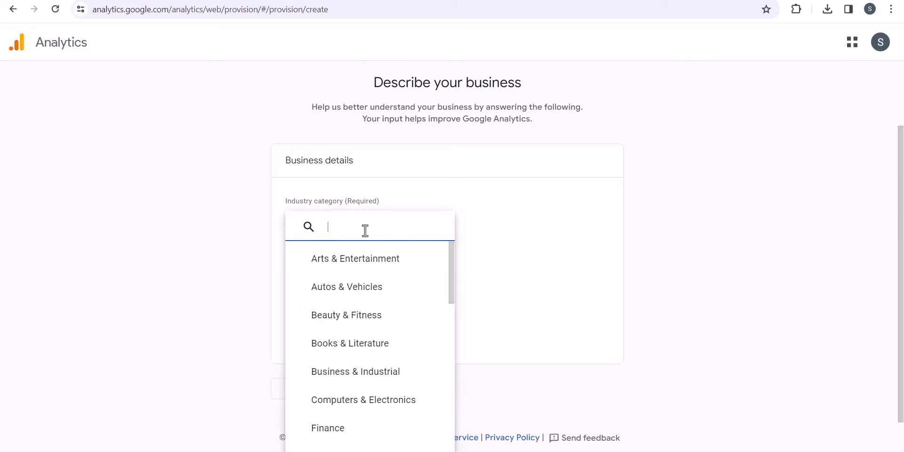
pyautogui.scroll(-3)
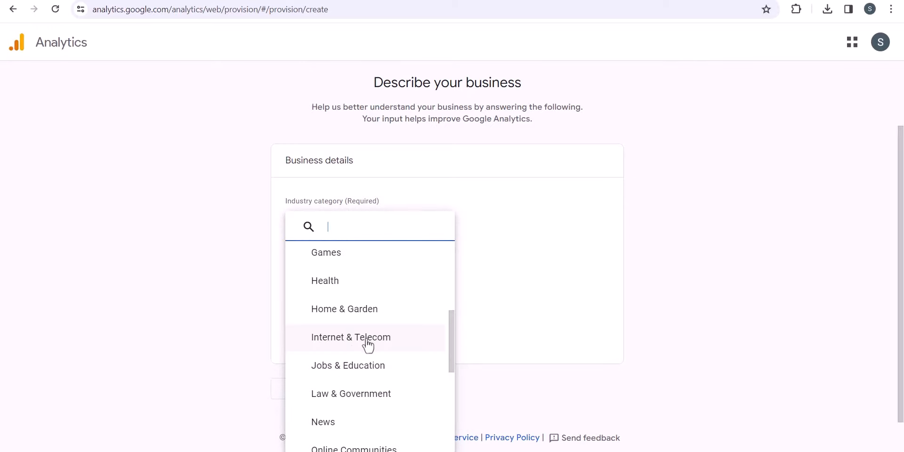
pyautogui.click(351, 337)
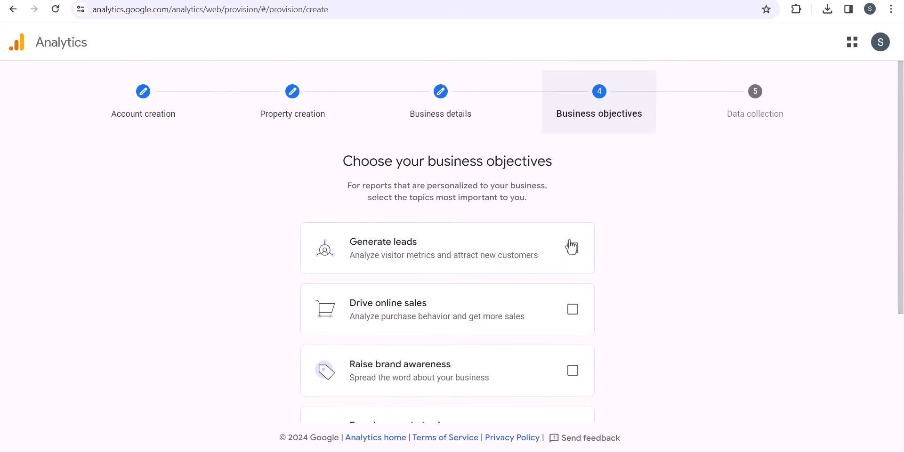
# Select the Examine user behavior and Get baseline reports objectives, then create the property.
pyautogui.click(572, 308)
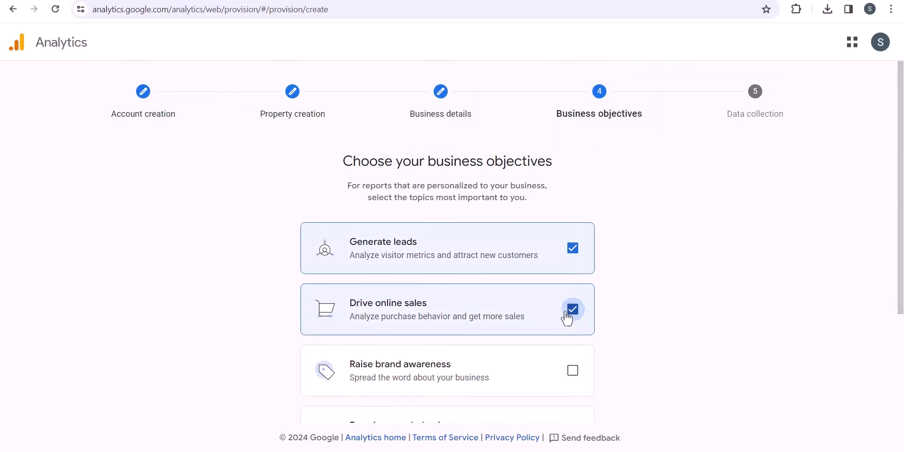
pyautogui.click(572, 308)
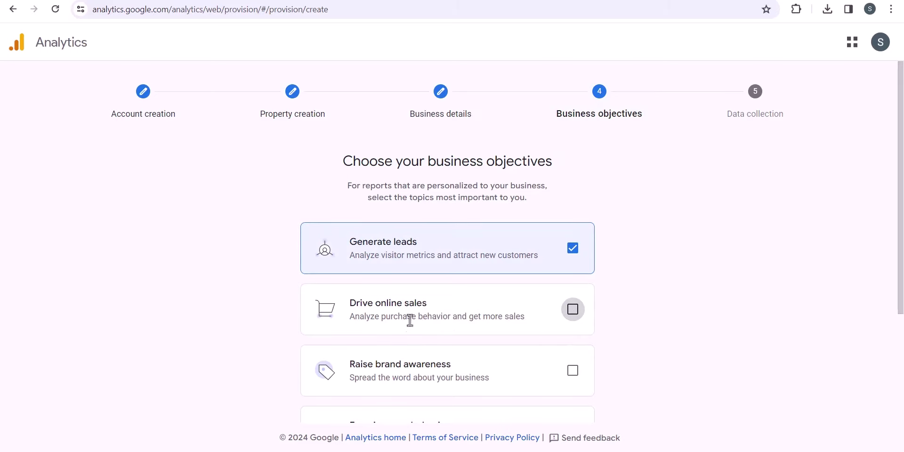
pyautogui.scroll(-3)
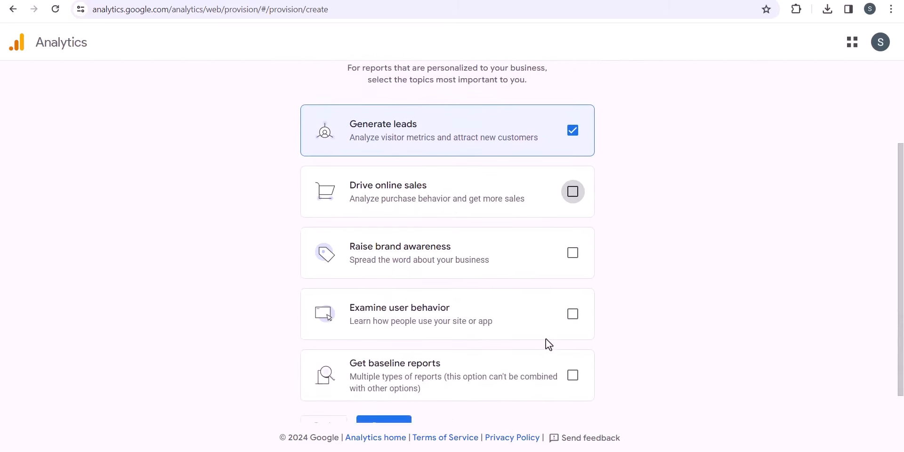
pyautogui.click(572, 314)
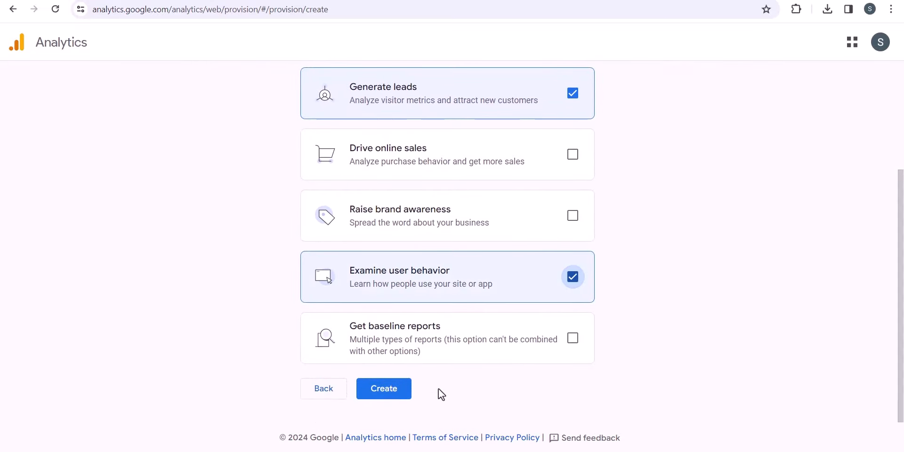
pyautogui.click(573, 338)
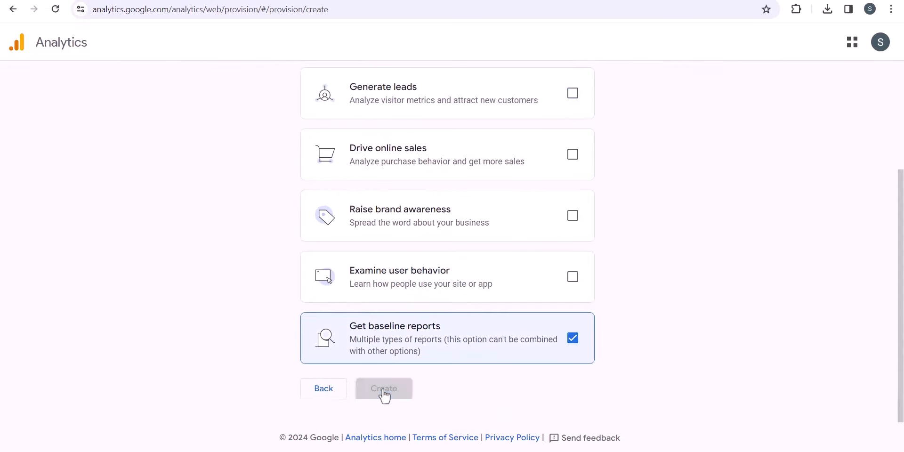
pyautogui.click(384, 388)
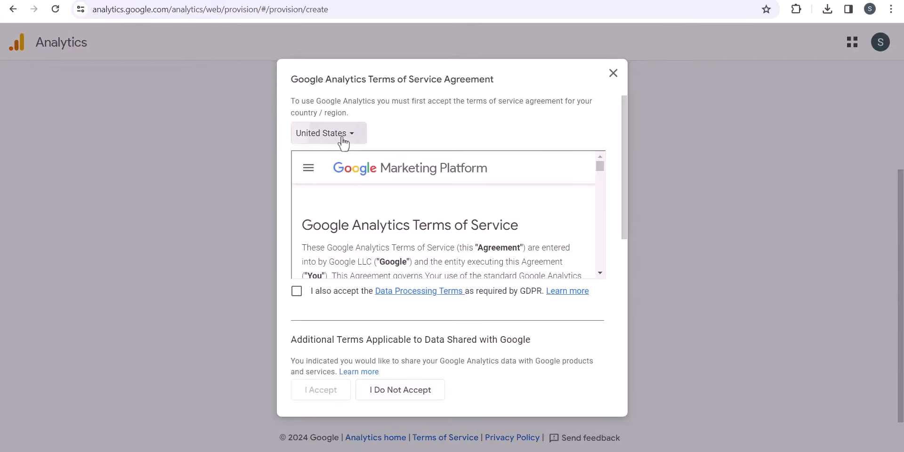
# Set the terms country to India, tick both data protection terms, and accept.
pyautogui.click(327, 133)
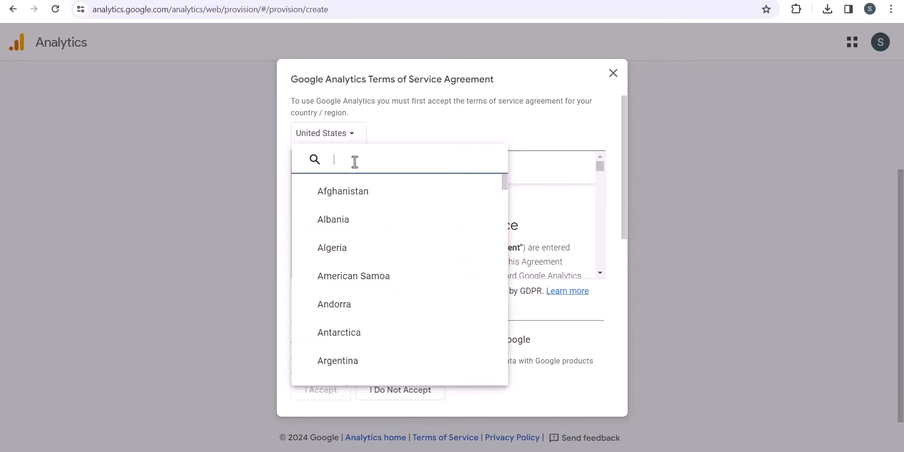
pyautogui.write('ind')
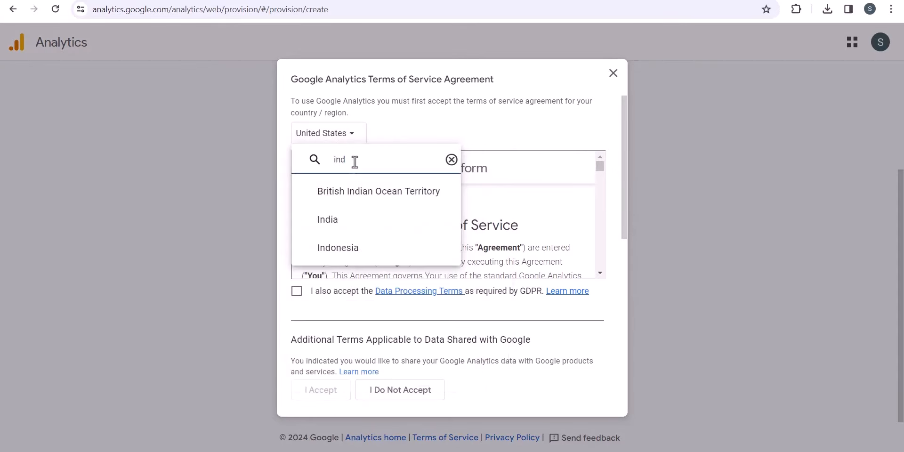
pyautogui.click(328, 219)
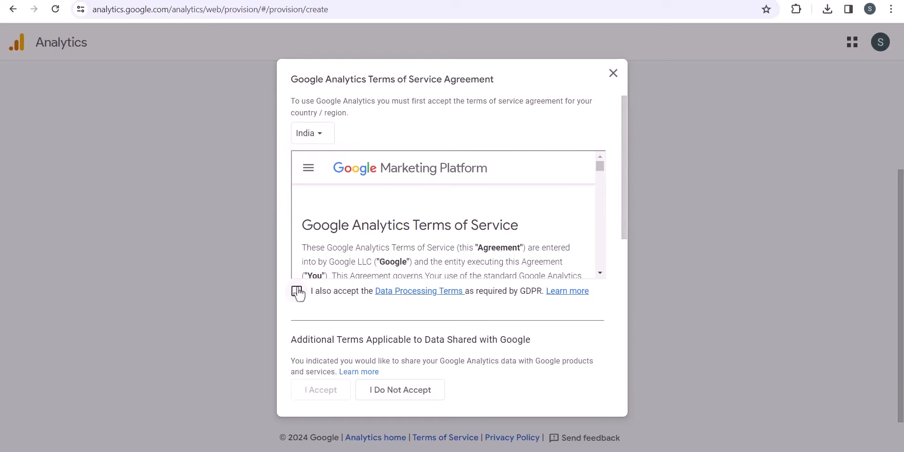
pyautogui.click(296, 291)
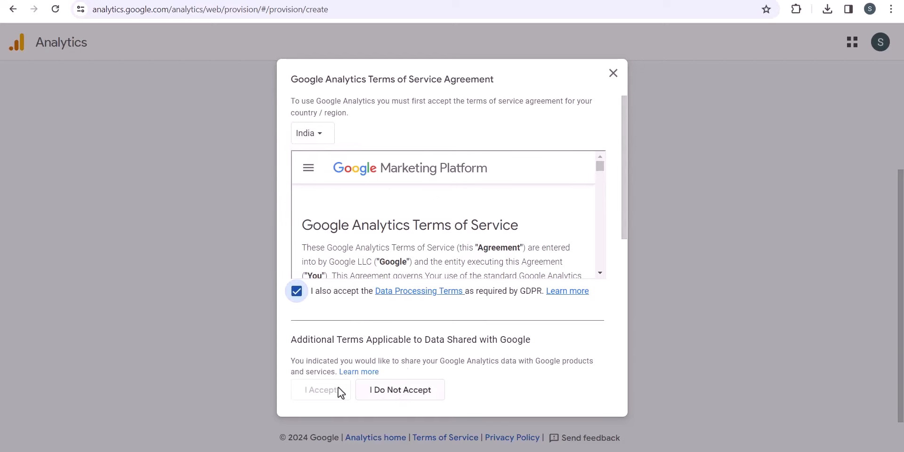
pyautogui.scroll(-3)
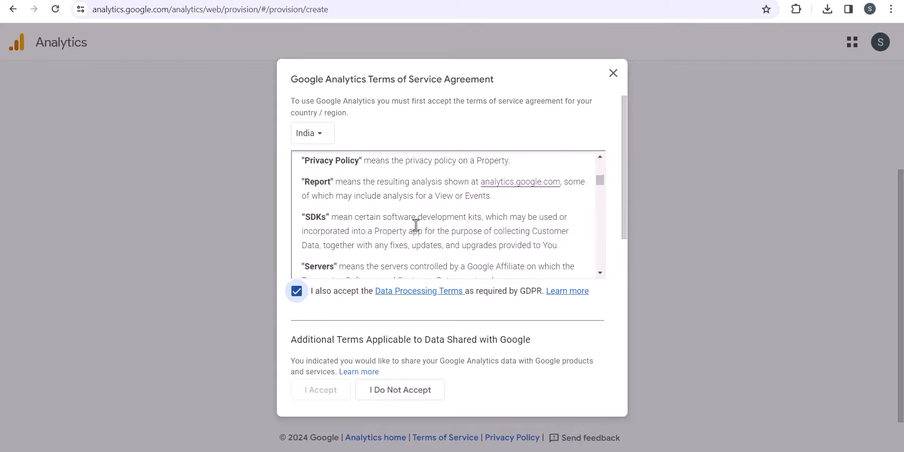
pyautogui.scroll(-3)
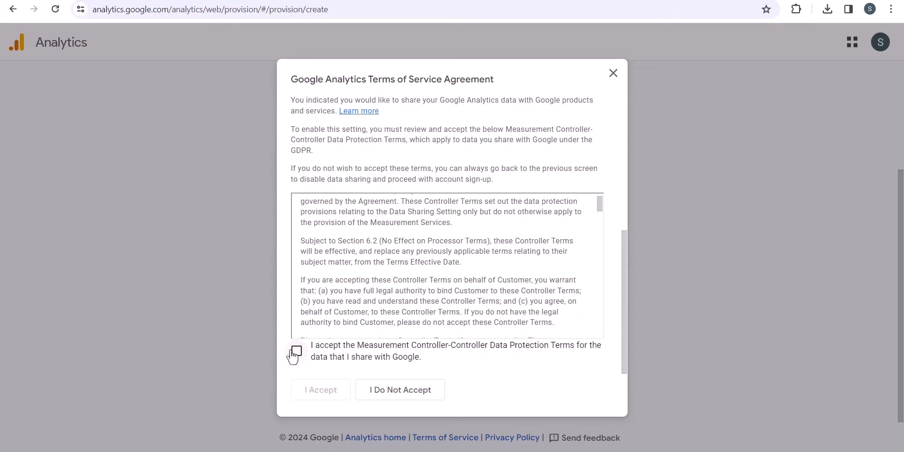
pyautogui.click(296, 351)
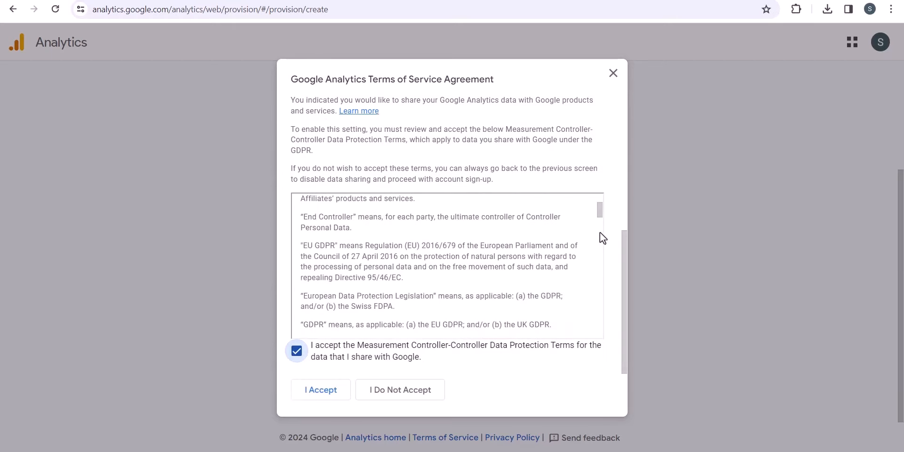
pyautogui.scroll(-3)
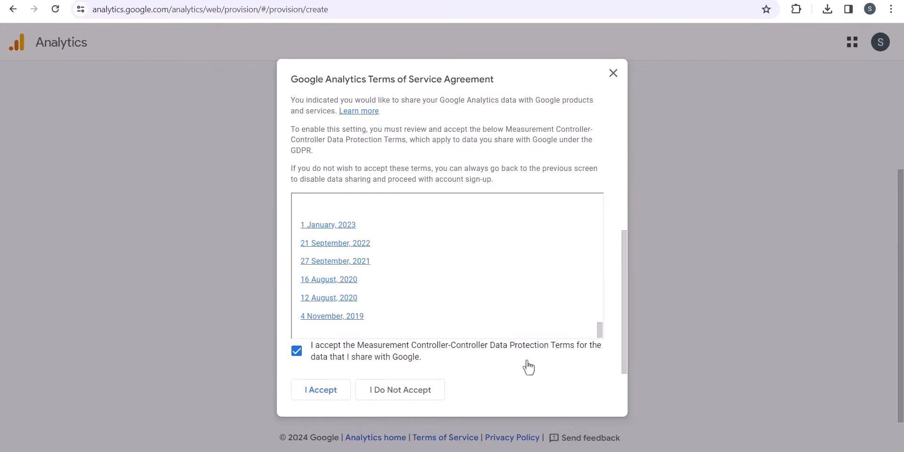
pyautogui.click(320, 390)
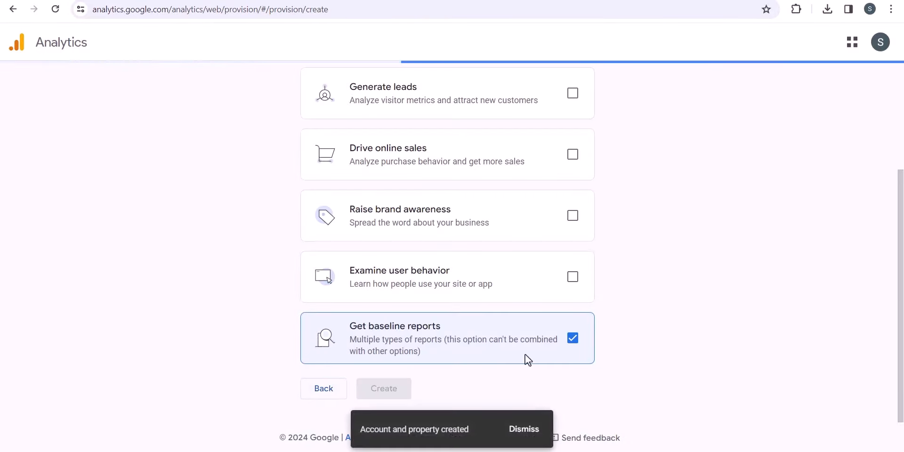
pyautogui.click(383, 387)
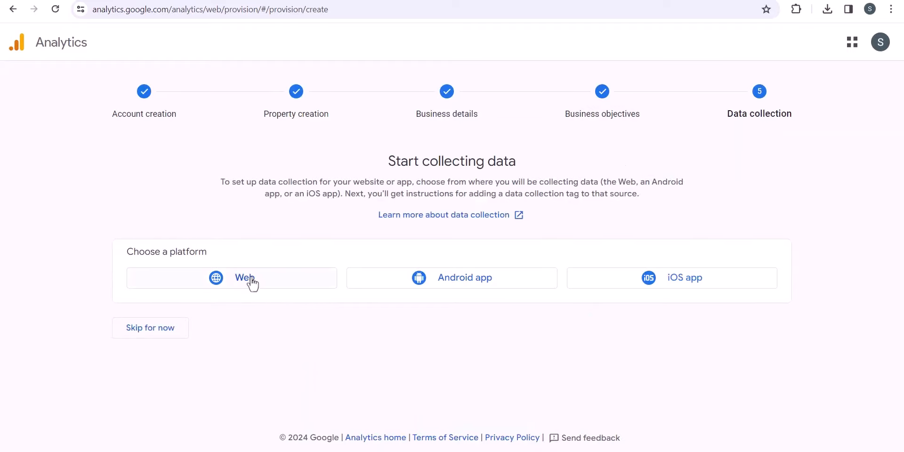
pyautogui.click(230, 277)
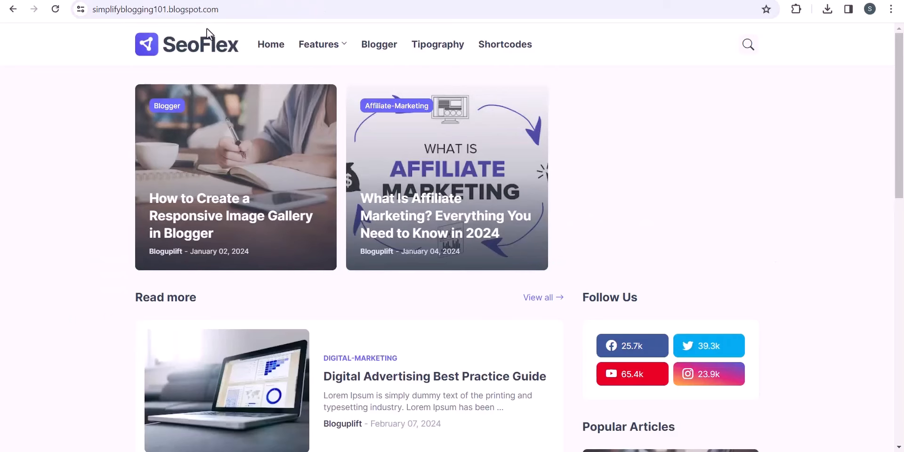
pyautogui.click(170, 10)
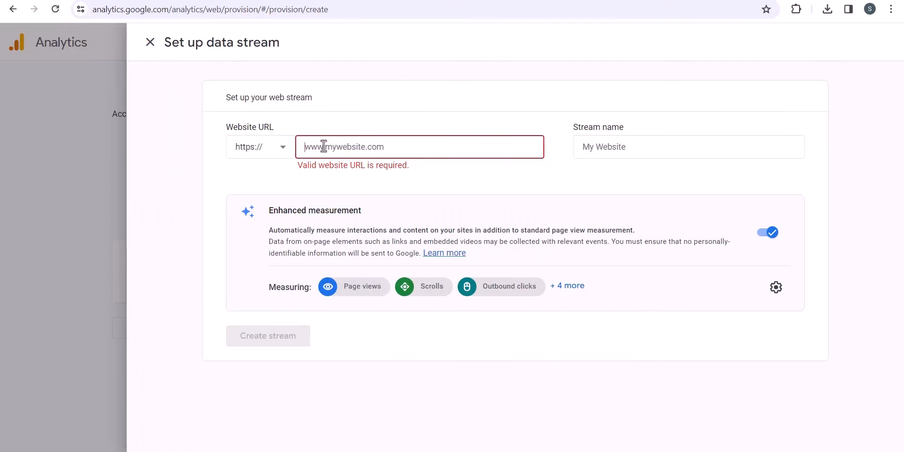
pyautogui.write('https://simplifyblogging101.blogspot.com/')
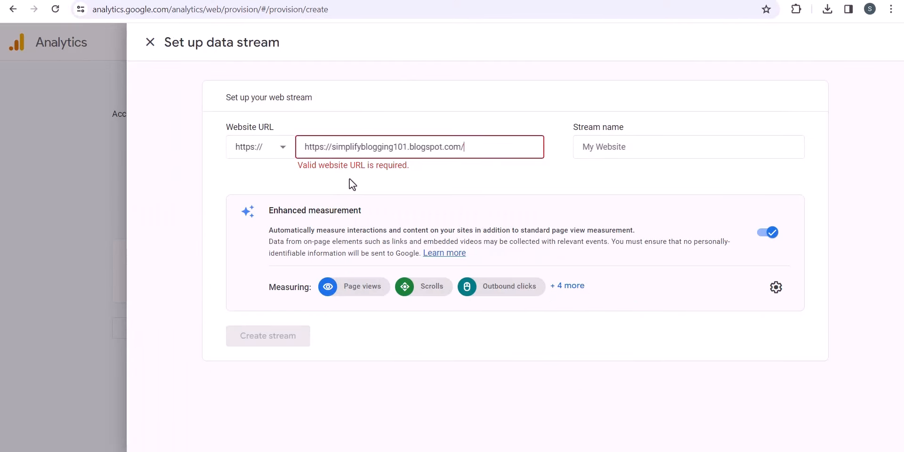
pyautogui.moveTo(253, 173)
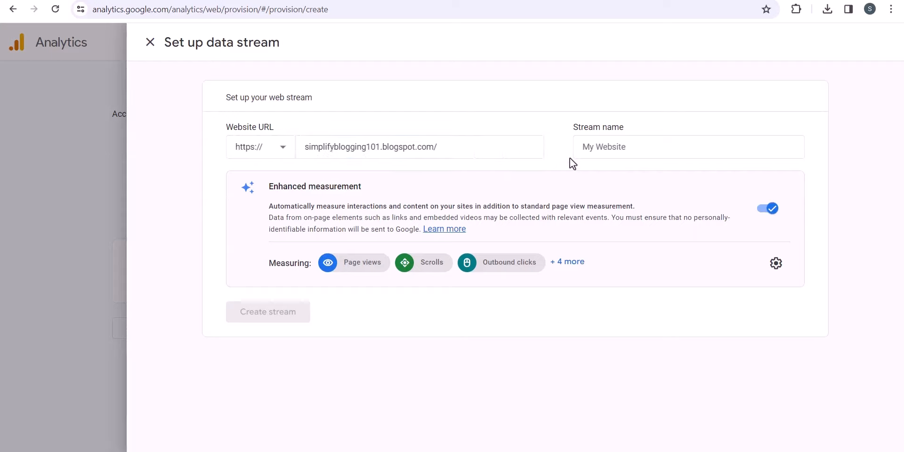
pyautogui.click(687, 147)
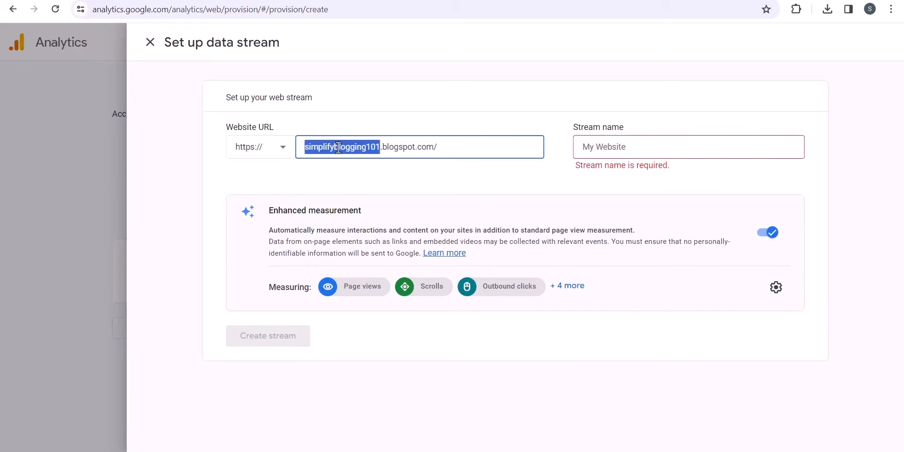
pyautogui.write('simplifyblogging101')
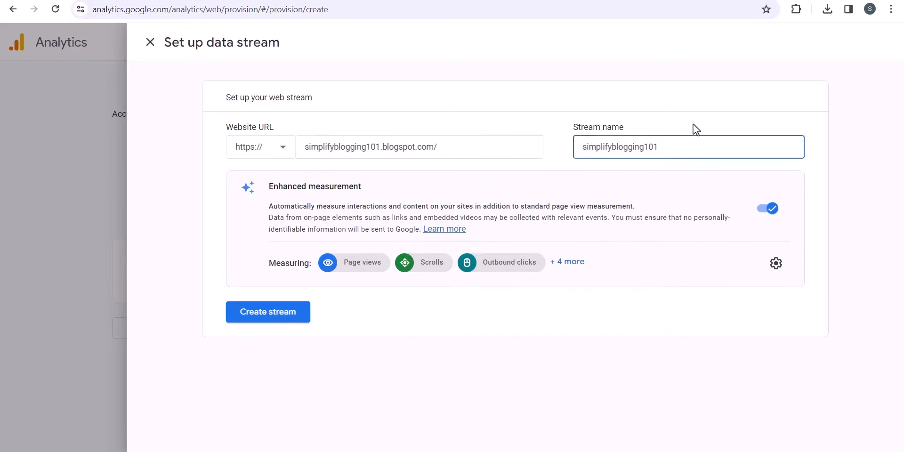
pyautogui.click(268, 312)
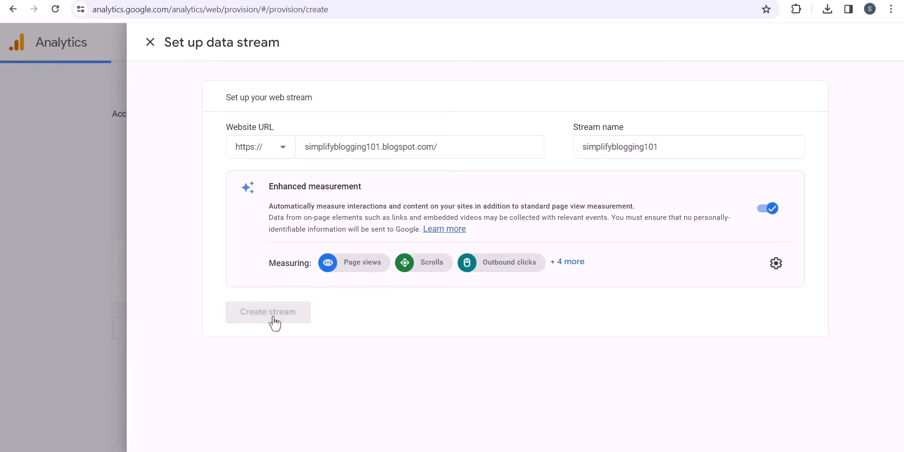
# Open the tag instructions for stream G-BZ2GF6K1FF and copy the manual-install gtag code.
pyautogui.click(267, 311)
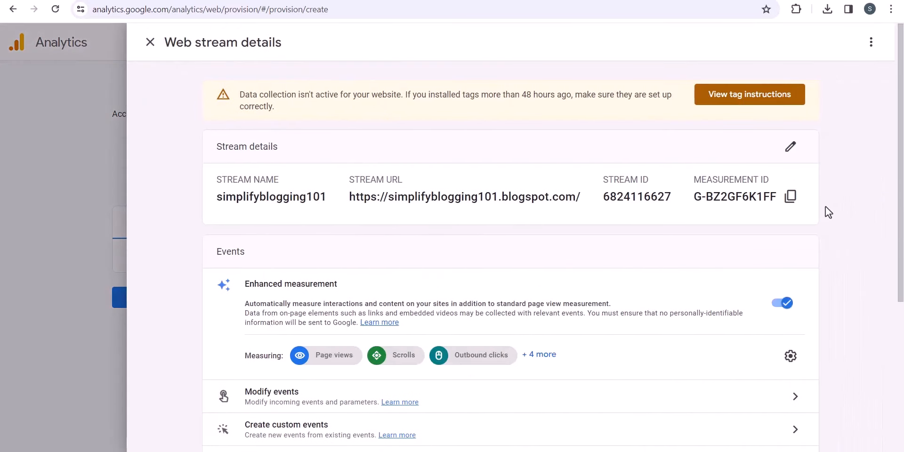
pyautogui.moveTo(873, 203)
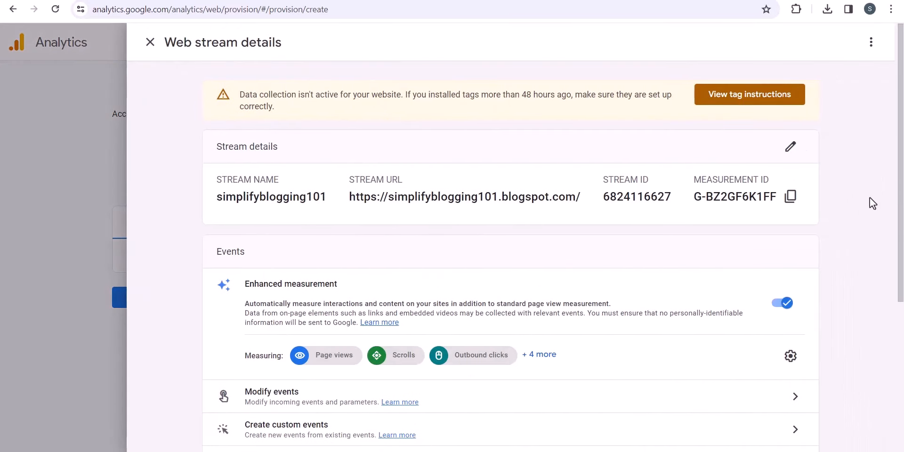
pyautogui.moveTo(748, 94)
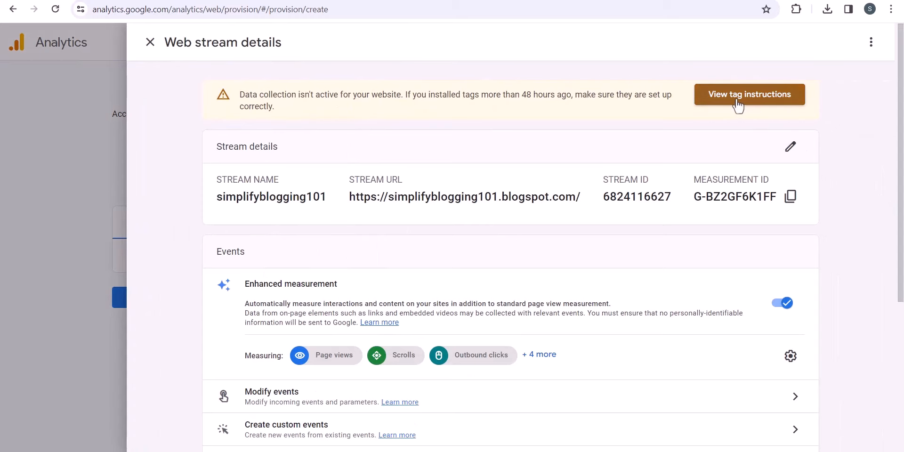
pyautogui.click(749, 95)
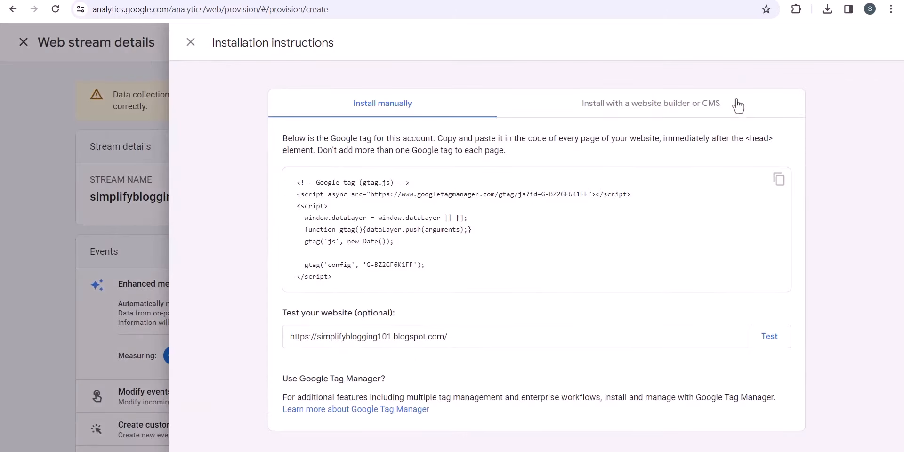
pyautogui.moveTo(852, 189)
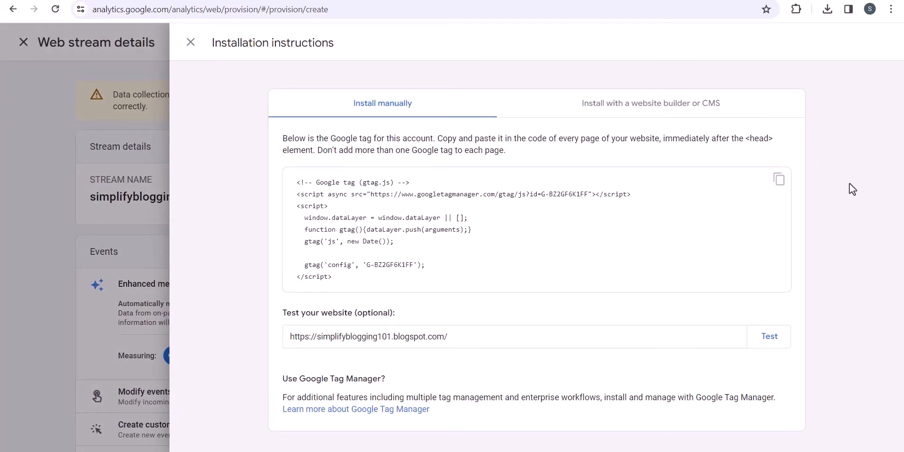
pyautogui.click(778, 180)
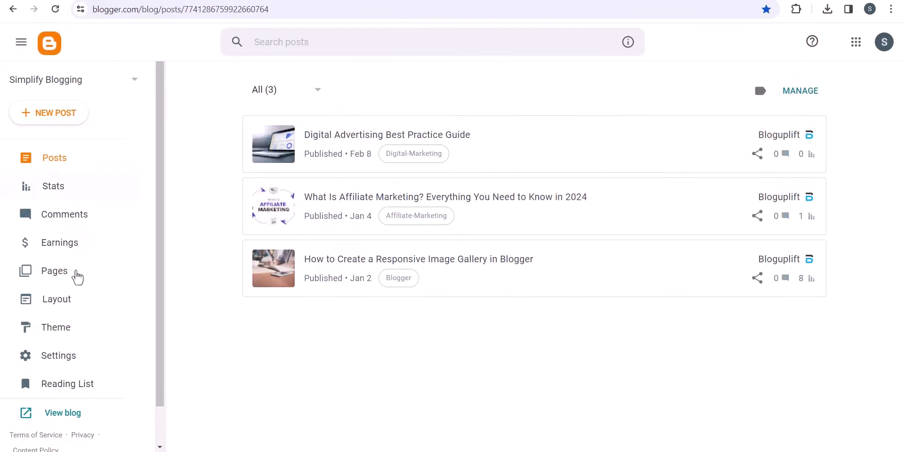
# Go to Theme and choose Edit HTML from the Customize dropdown.
pyautogui.click(56, 327)
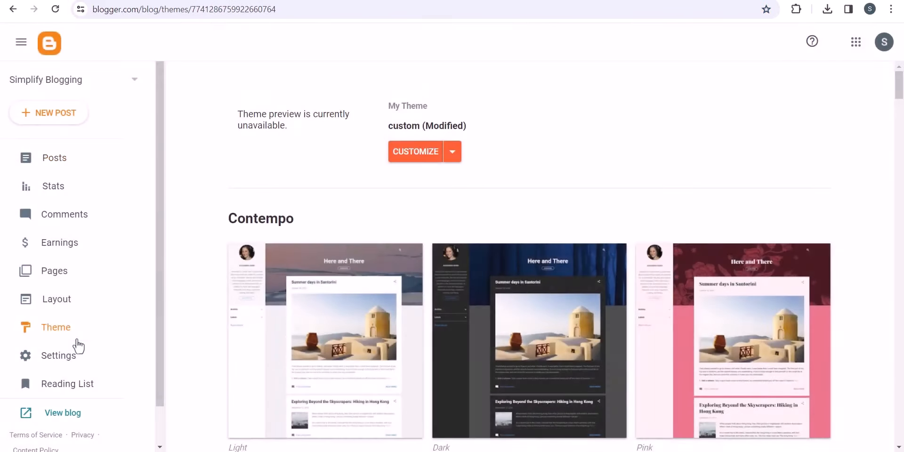
pyautogui.click(452, 151)
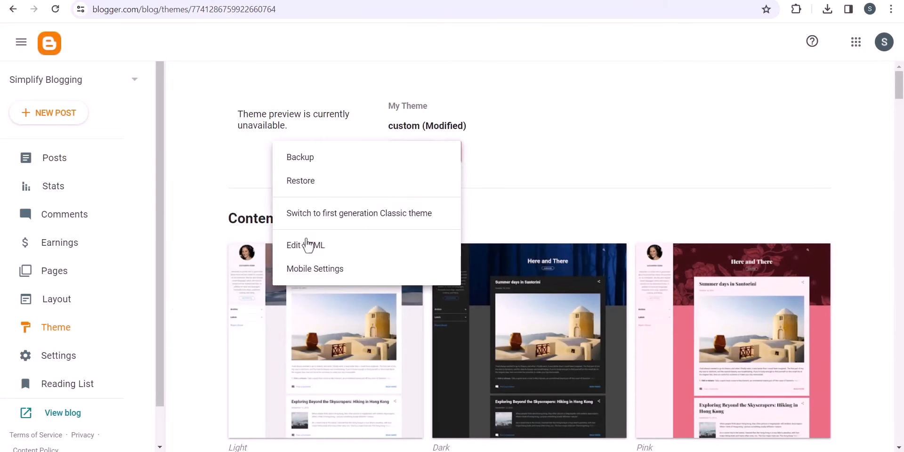
pyautogui.click(305, 244)
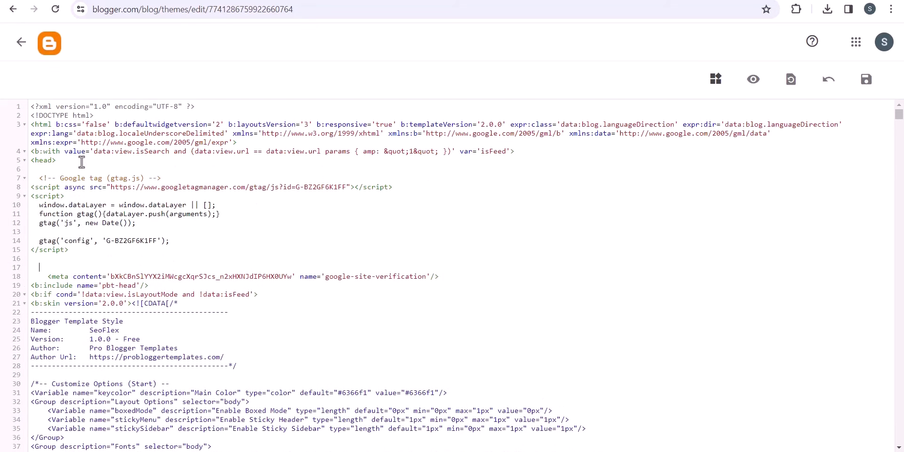
pyautogui.moveTo(216, 241)
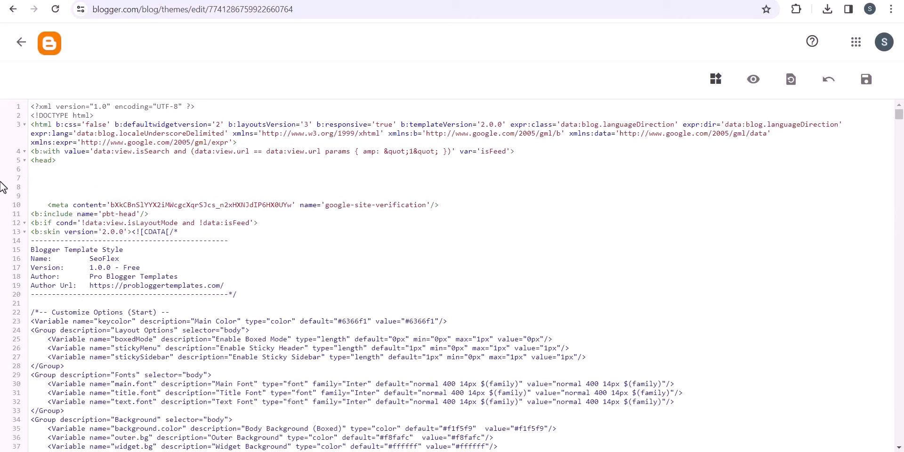
# Paste the gtag.js snippet just above </head> in the Blogger theme HTML and save.
pyautogui.write('/head')
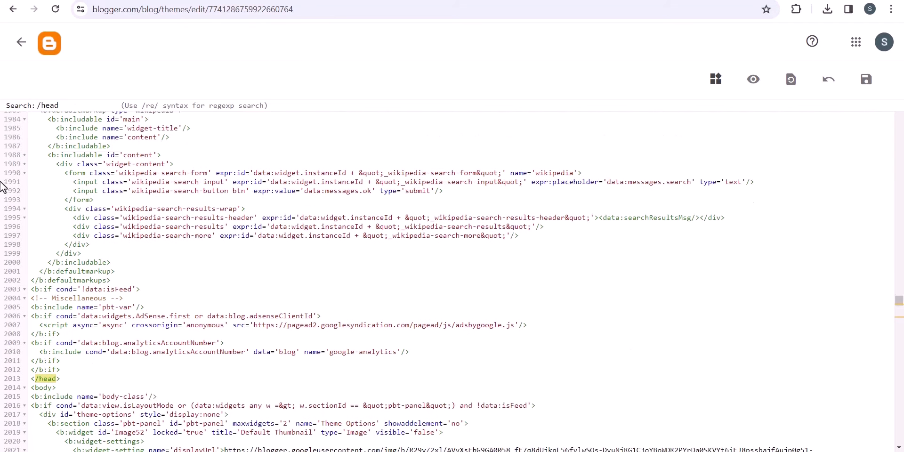
pyautogui.scroll(-3)
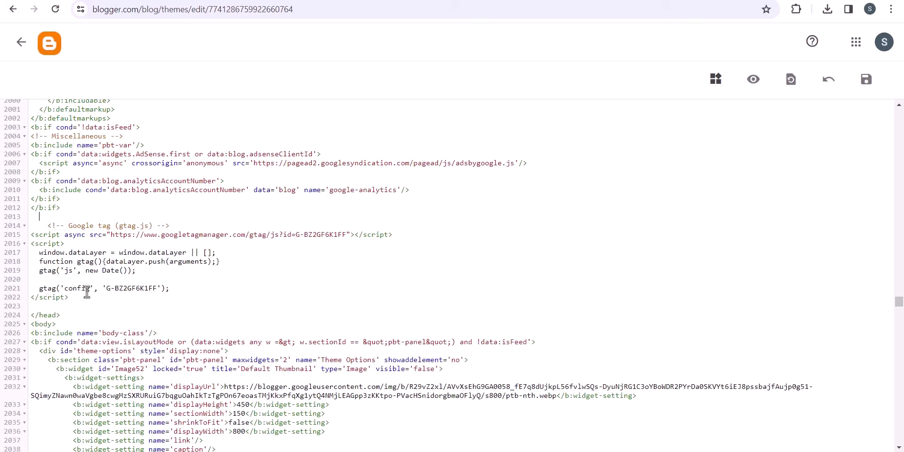
pyautogui.moveTo(130, 291)
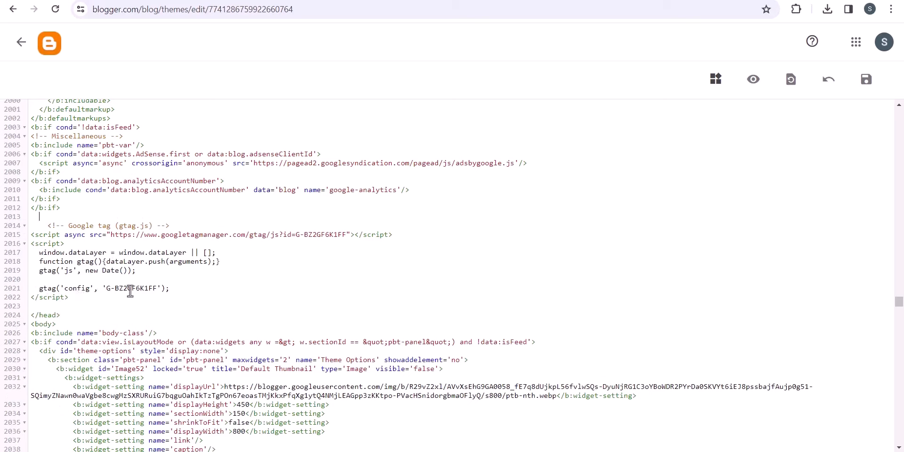
pyautogui.click(865, 79)
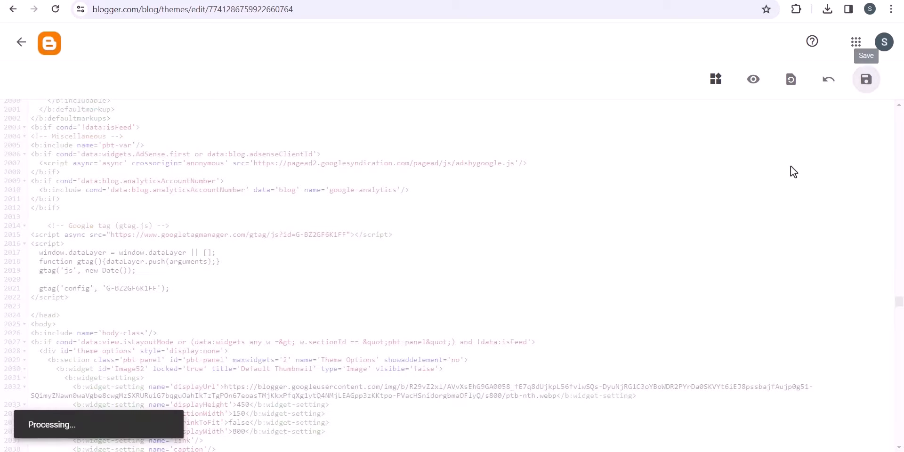
pyautogui.click(865, 79)
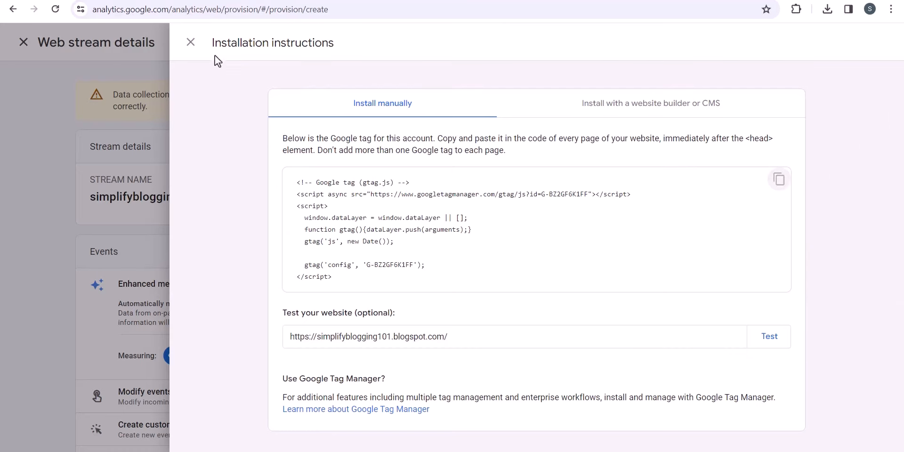
# Close the installation instructions and web stream details, then finish data collection setup.
pyautogui.click(190, 41)
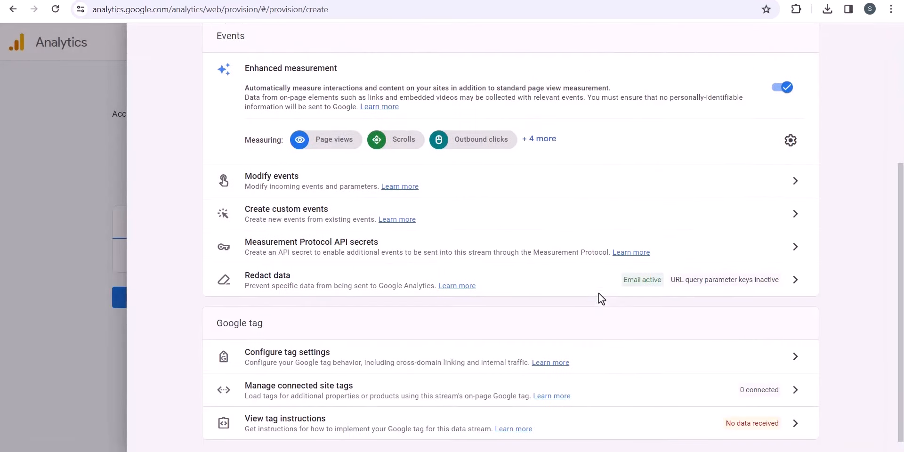
pyautogui.scroll(3)
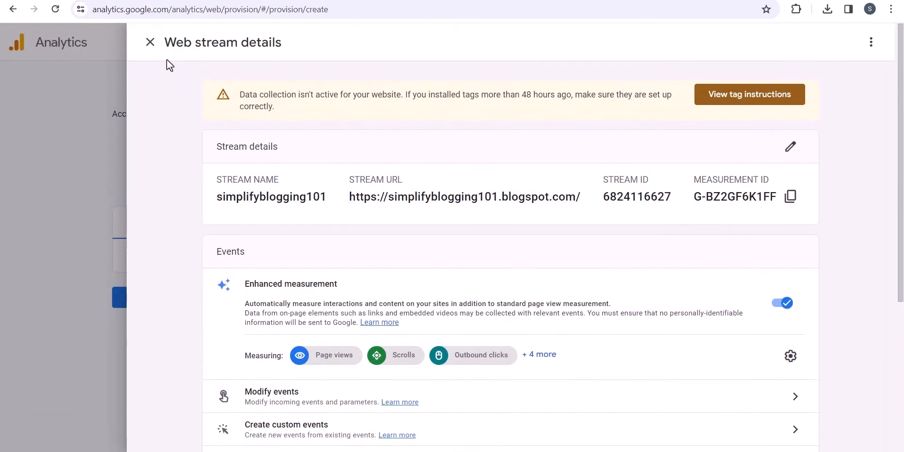
pyautogui.click(149, 41)
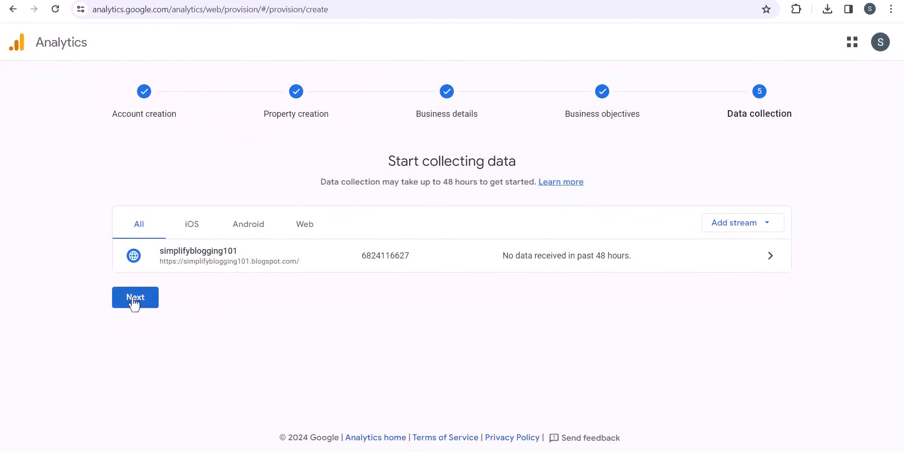
pyautogui.click(136, 297)
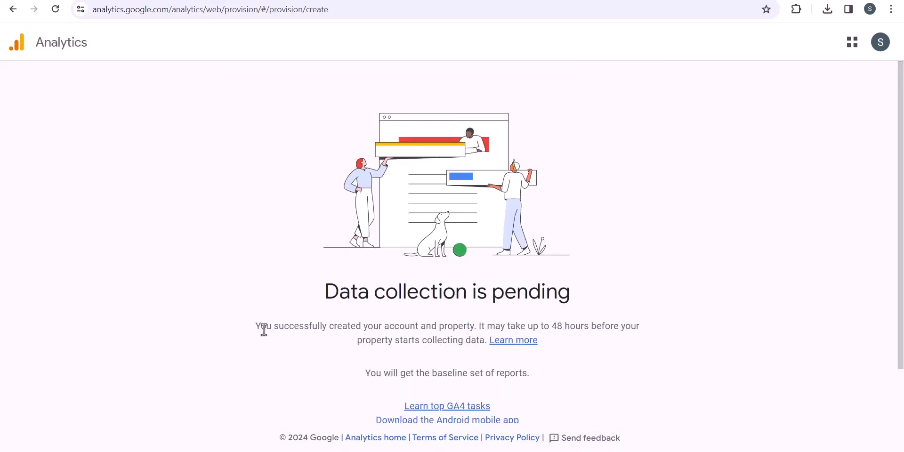
# Continue to the Simplify Blogging home page and save the email communication preferences.
pyautogui.moveTo(255, 326); pyautogui.dragTo(594, 325)
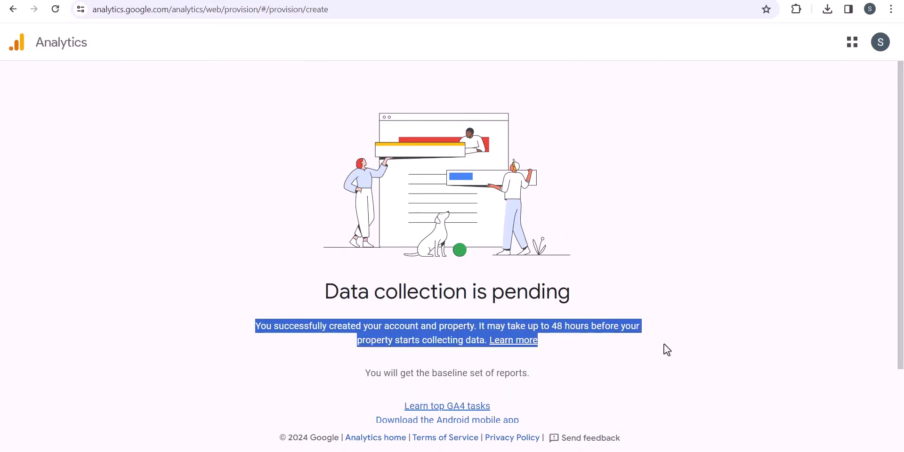
pyautogui.scroll(-3)
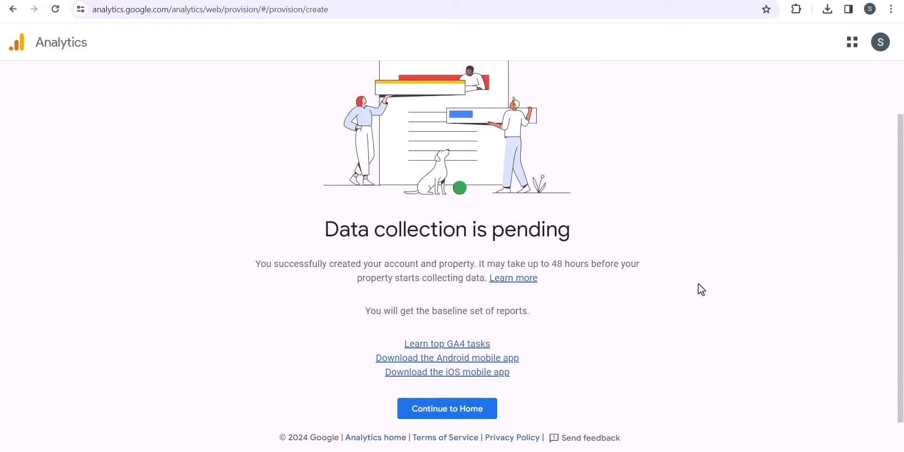
pyautogui.click(446, 408)
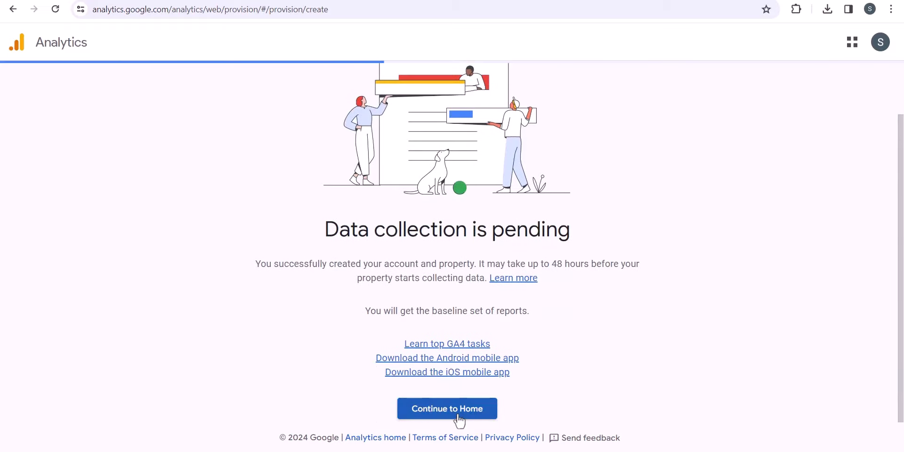
pyautogui.click(446, 408)
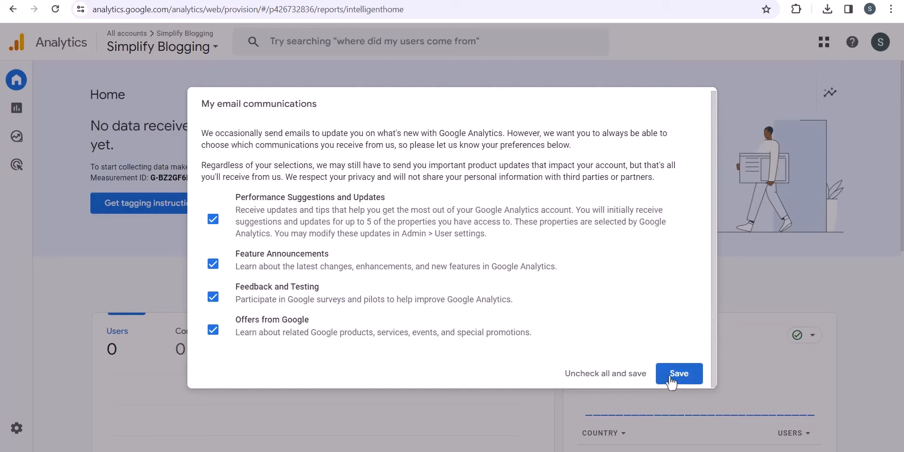
pyautogui.click(678, 373)
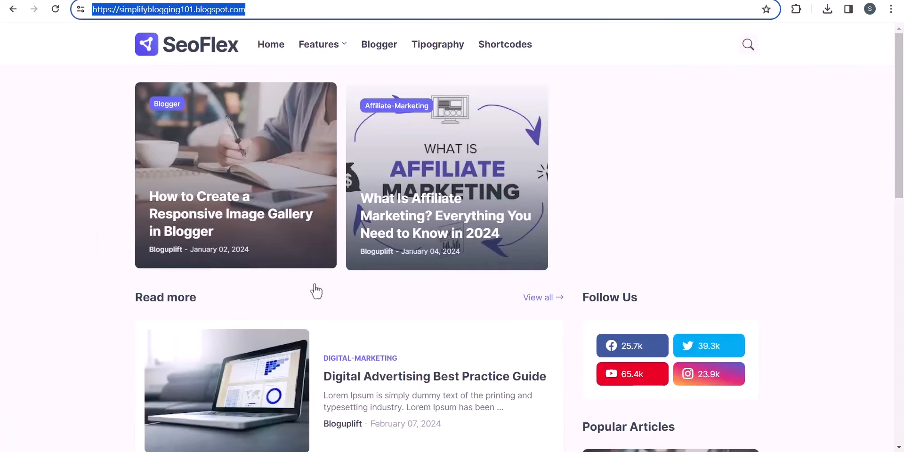
# Open the 'What Is Affiliate Marketing? Everything You Need to Know in 2024' post on the live blog.
pyautogui.scroll(-3)
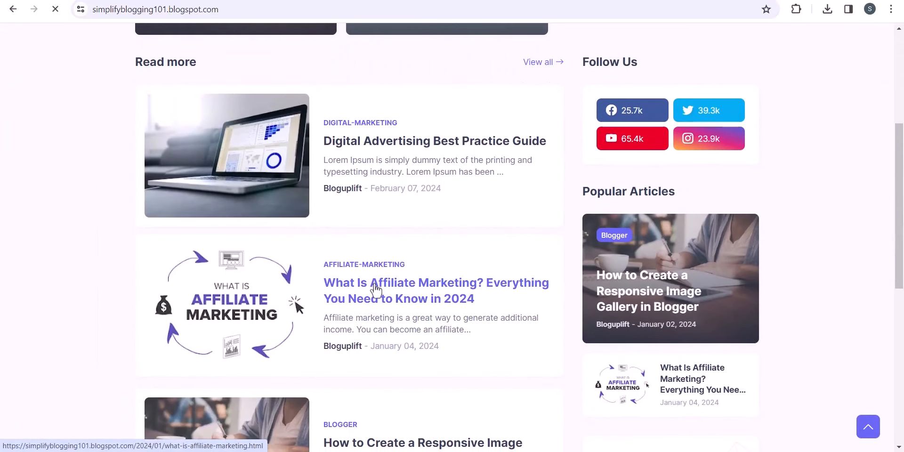
pyautogui.click(435, 282)
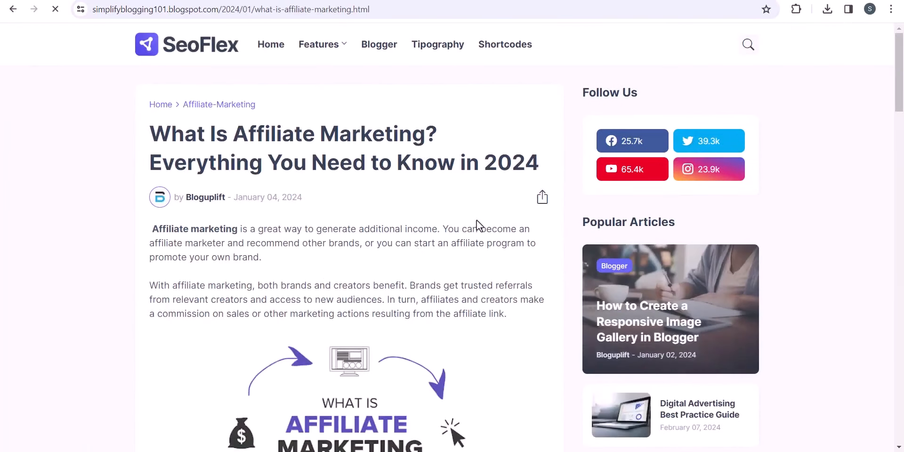
pyautogui.scroll(-3)
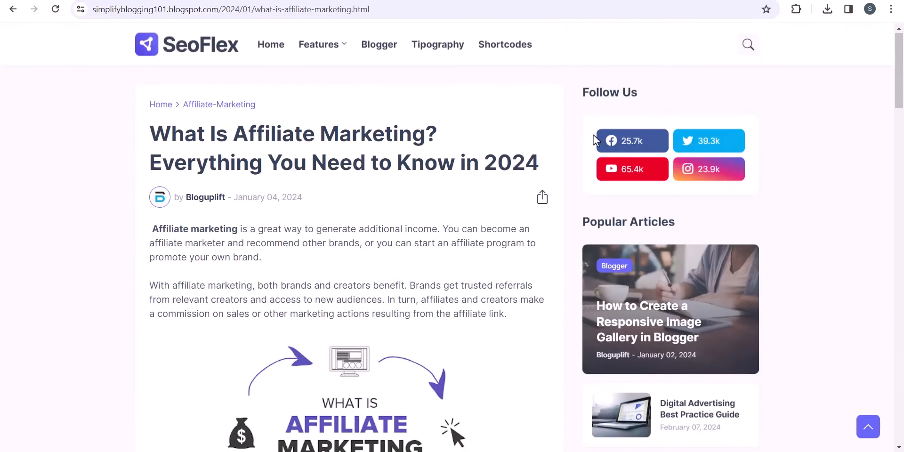
pyautogui.moveTo(361, 160)
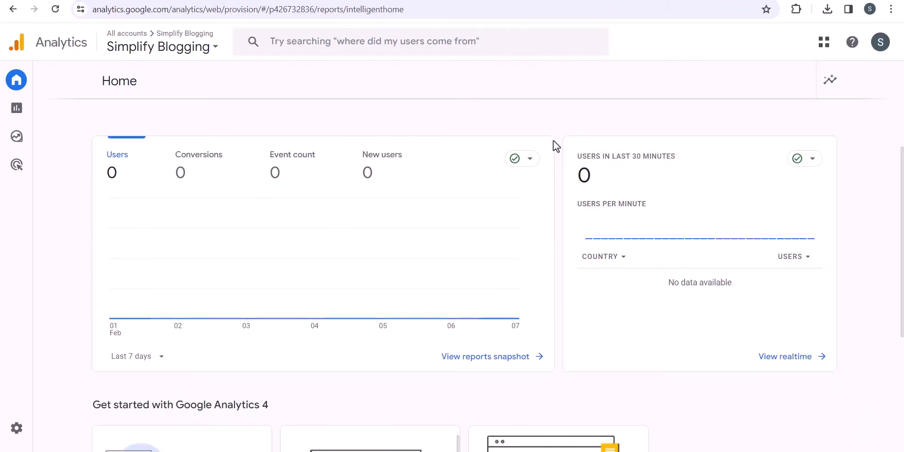
pyautogui.moveTo(886, 207)
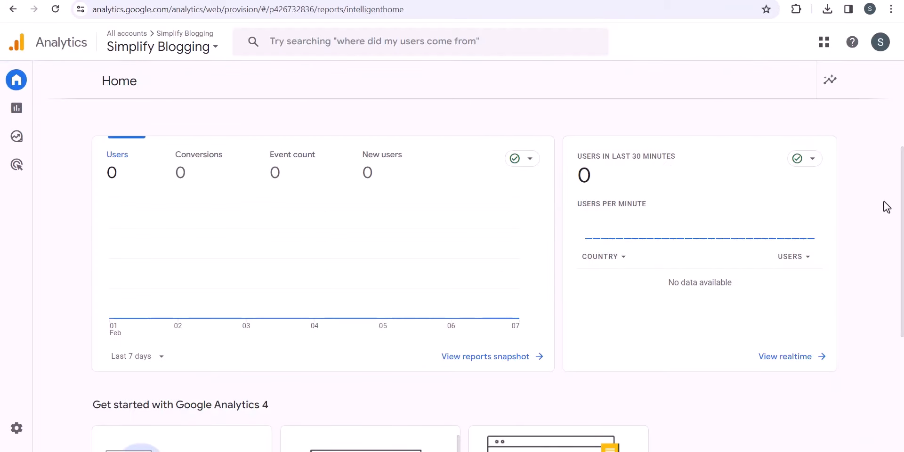
pyautogui.moveTo(667, 241)
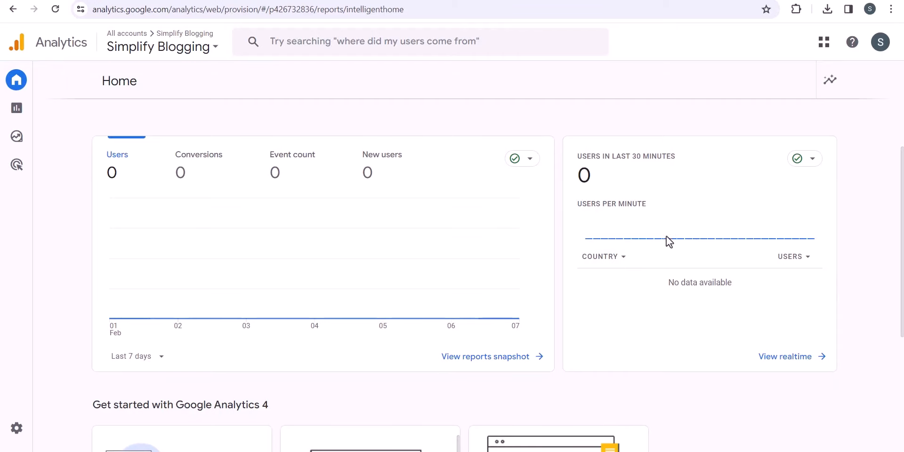
pyautogui.moveTo(747, 183)
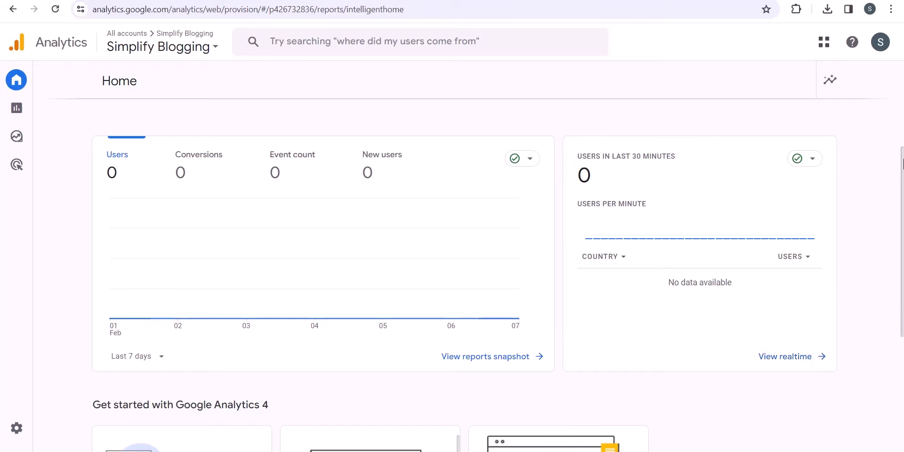
# Scroll the Analytics home page to check the realtime card showing one user from India.
pyautogui.scroll(-3)
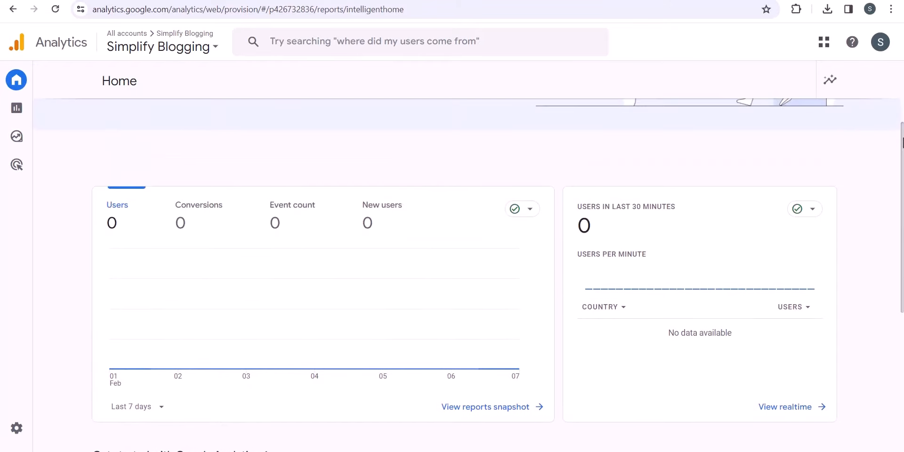
pyautogui.scroll(3)
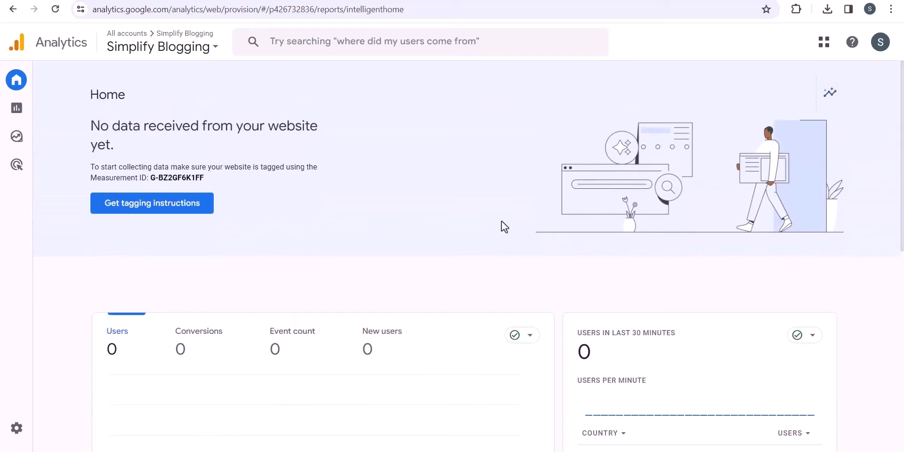
pyautogui.moveTo(128, 156)
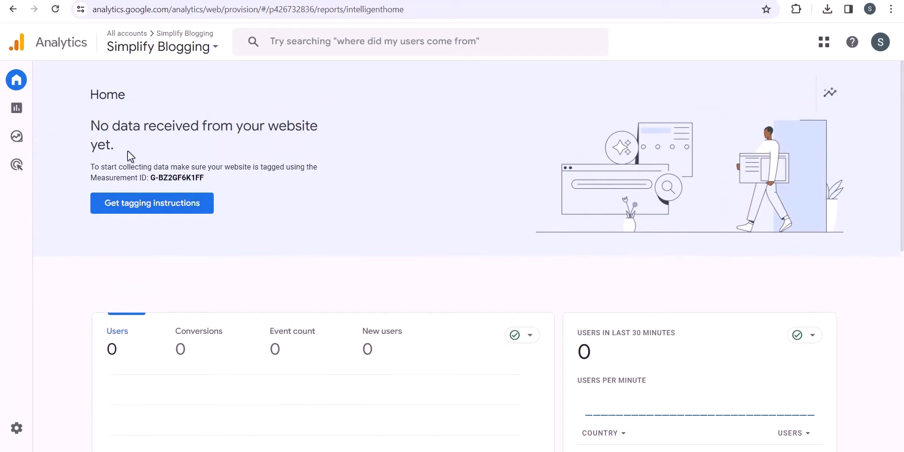
pyautogui.moveTo(492, 208)
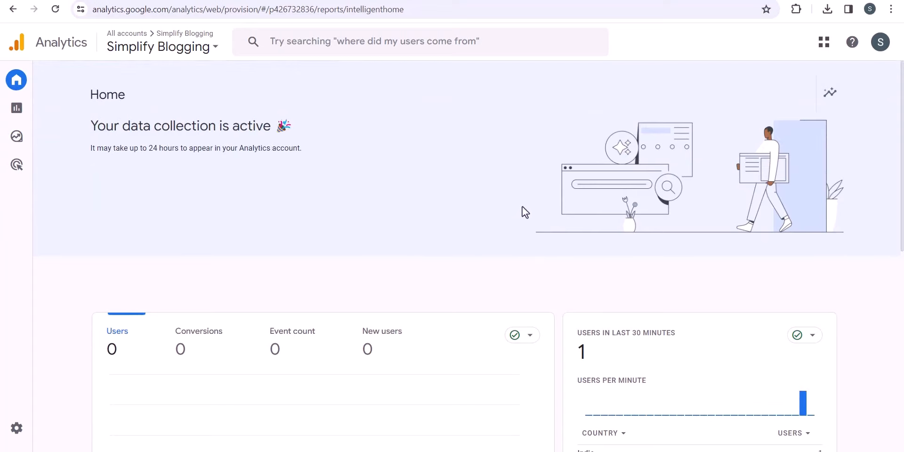
pyautogui.moveTo(97, 141)
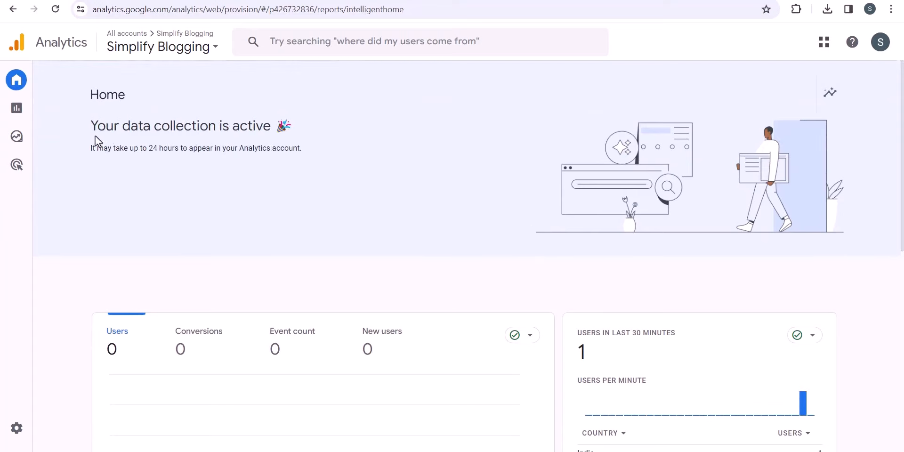
pyautogui.moveTo(114, 163)
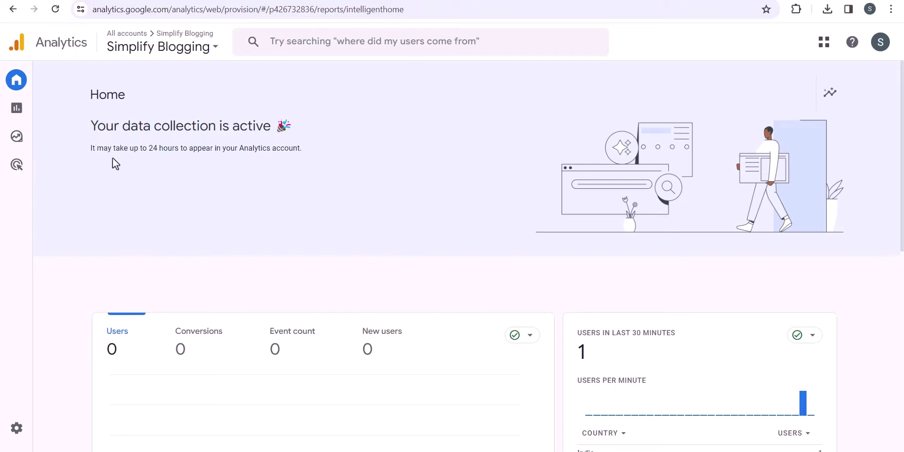
pyautogui.scroll(-3)
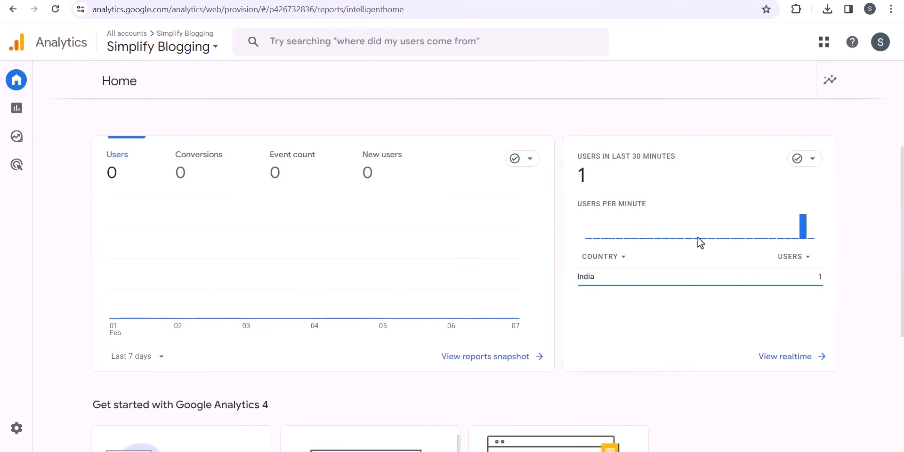
pyautogui.moveTo(812, 236)
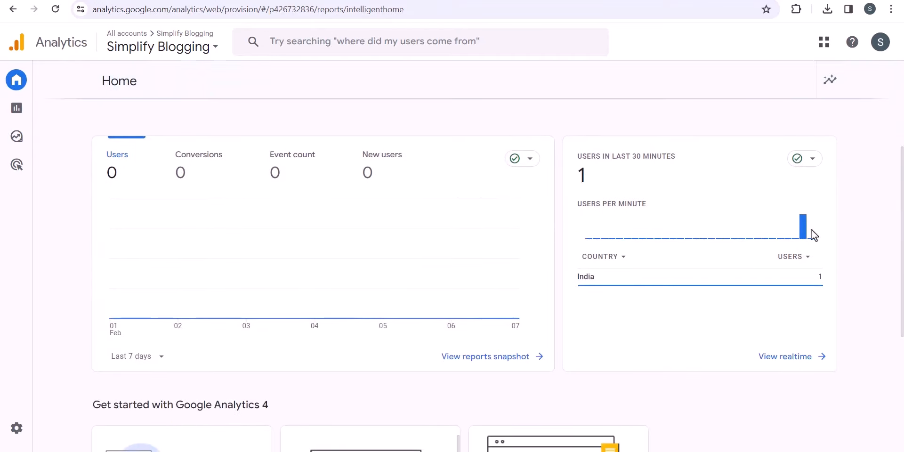
pyautogui.scroll(3)
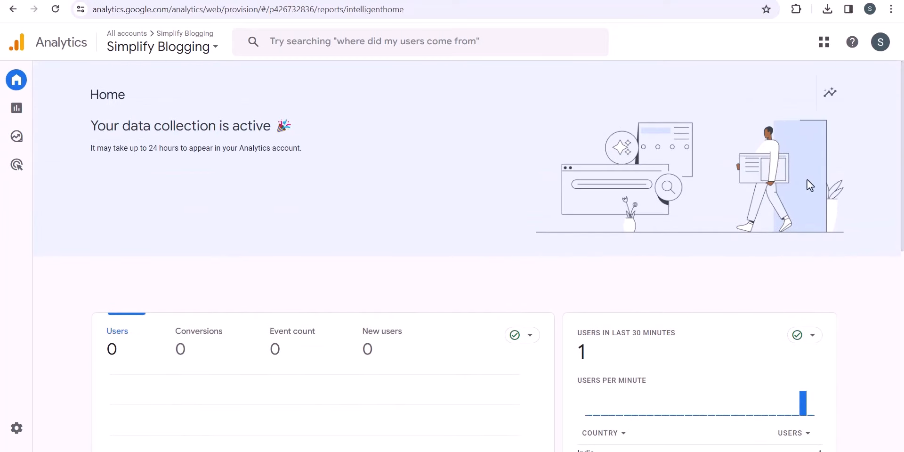
pyautogui.moveTo(752, 193)
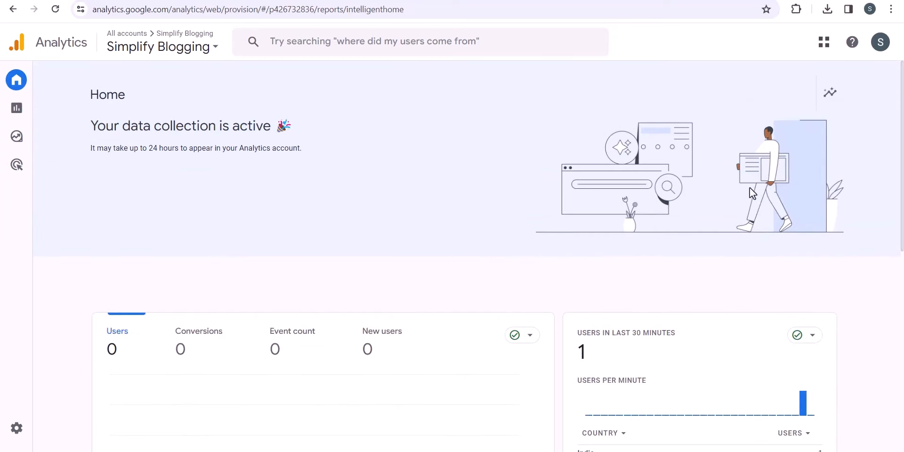